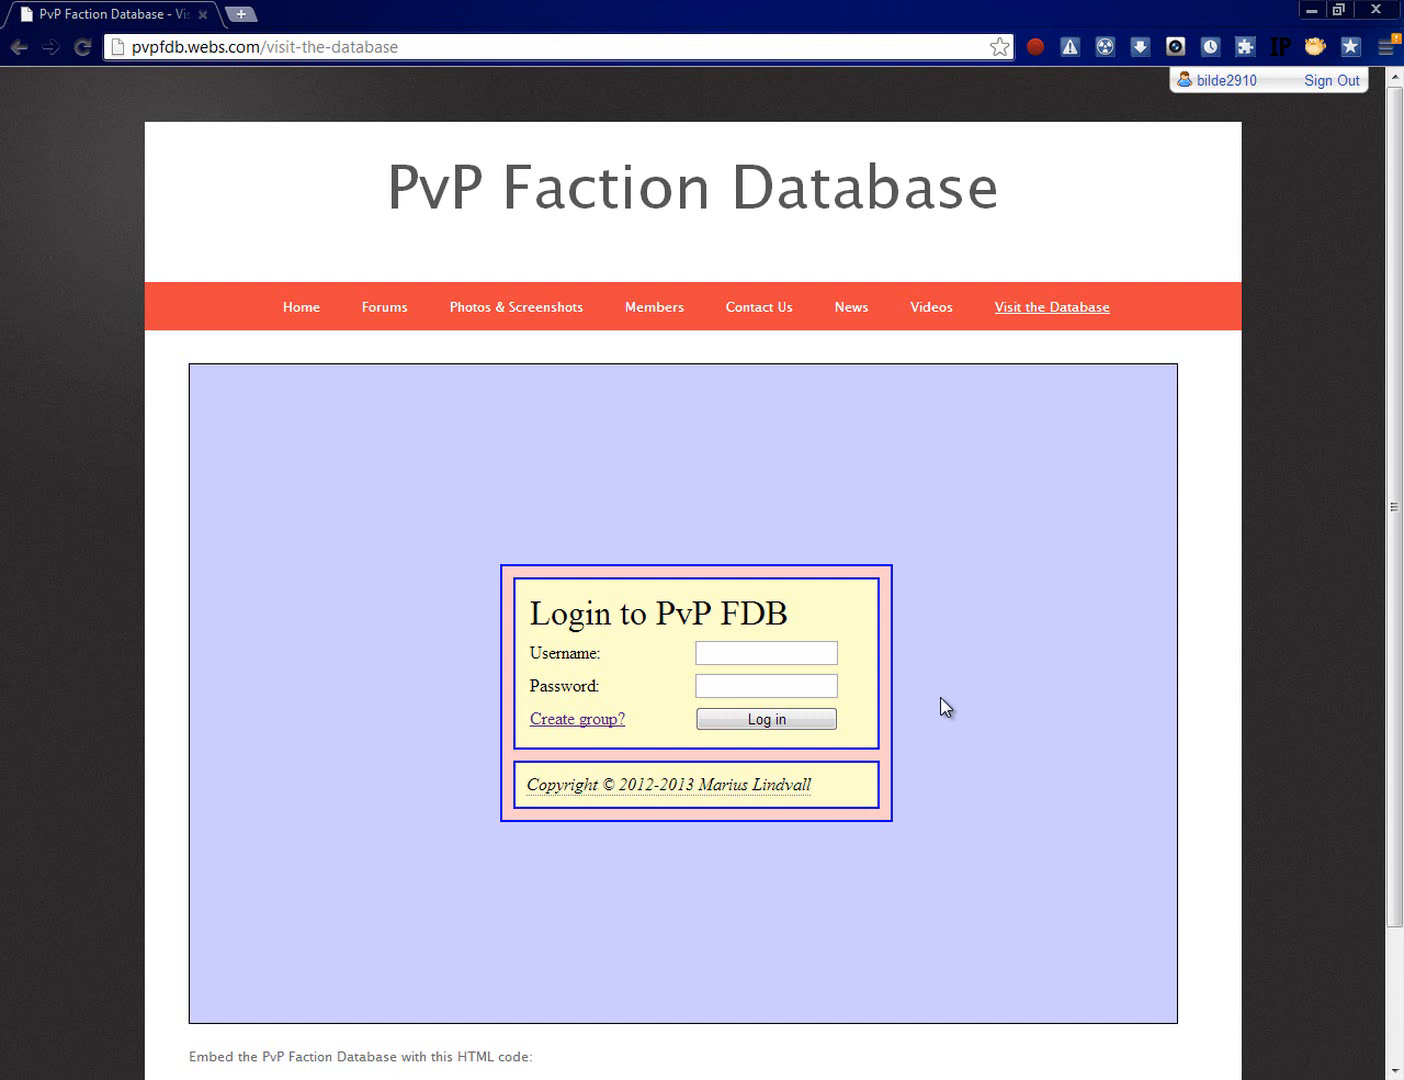
Step: Log in as bilde2910games with the password to reach the faction leader overview
text(b)
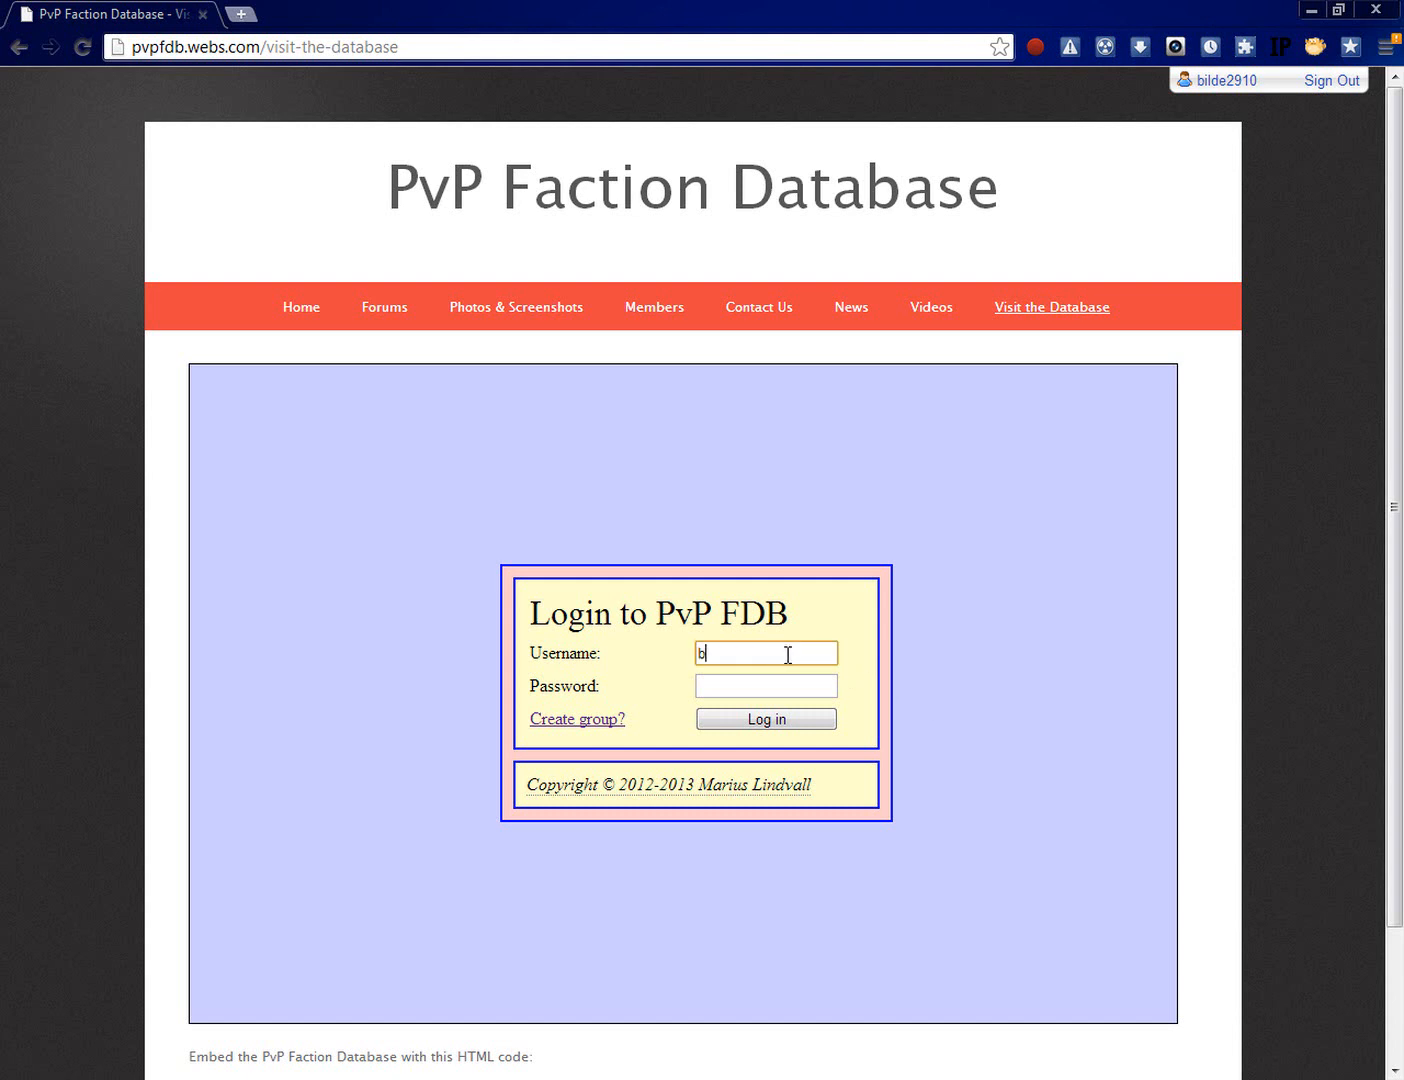
text(bilde2910games)
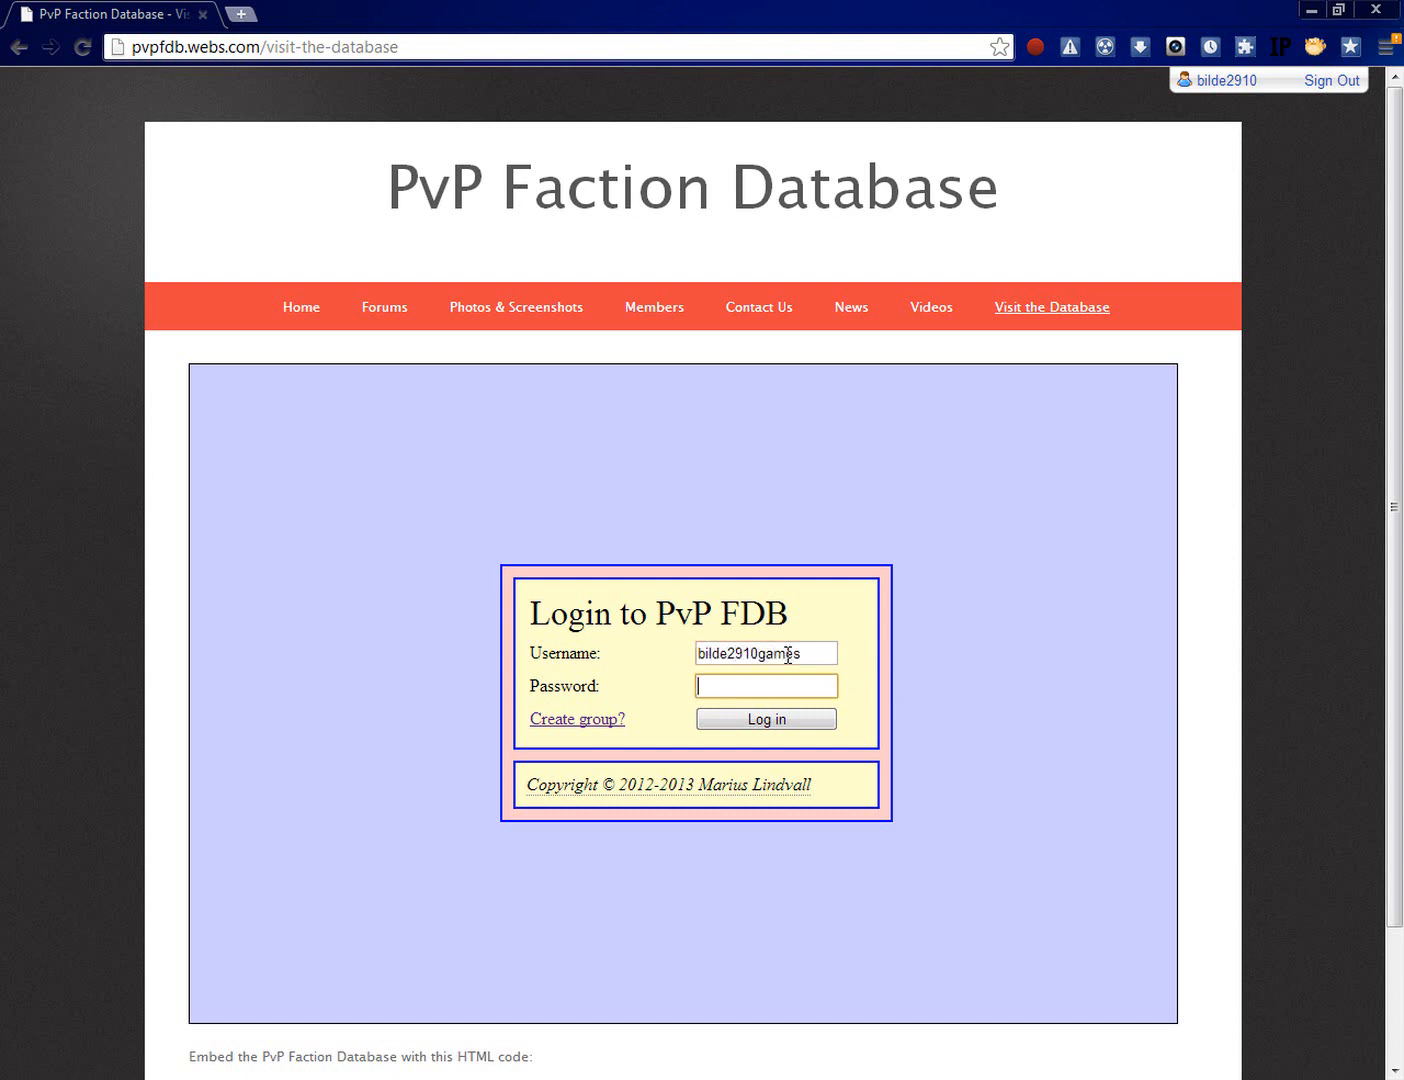
text(password)
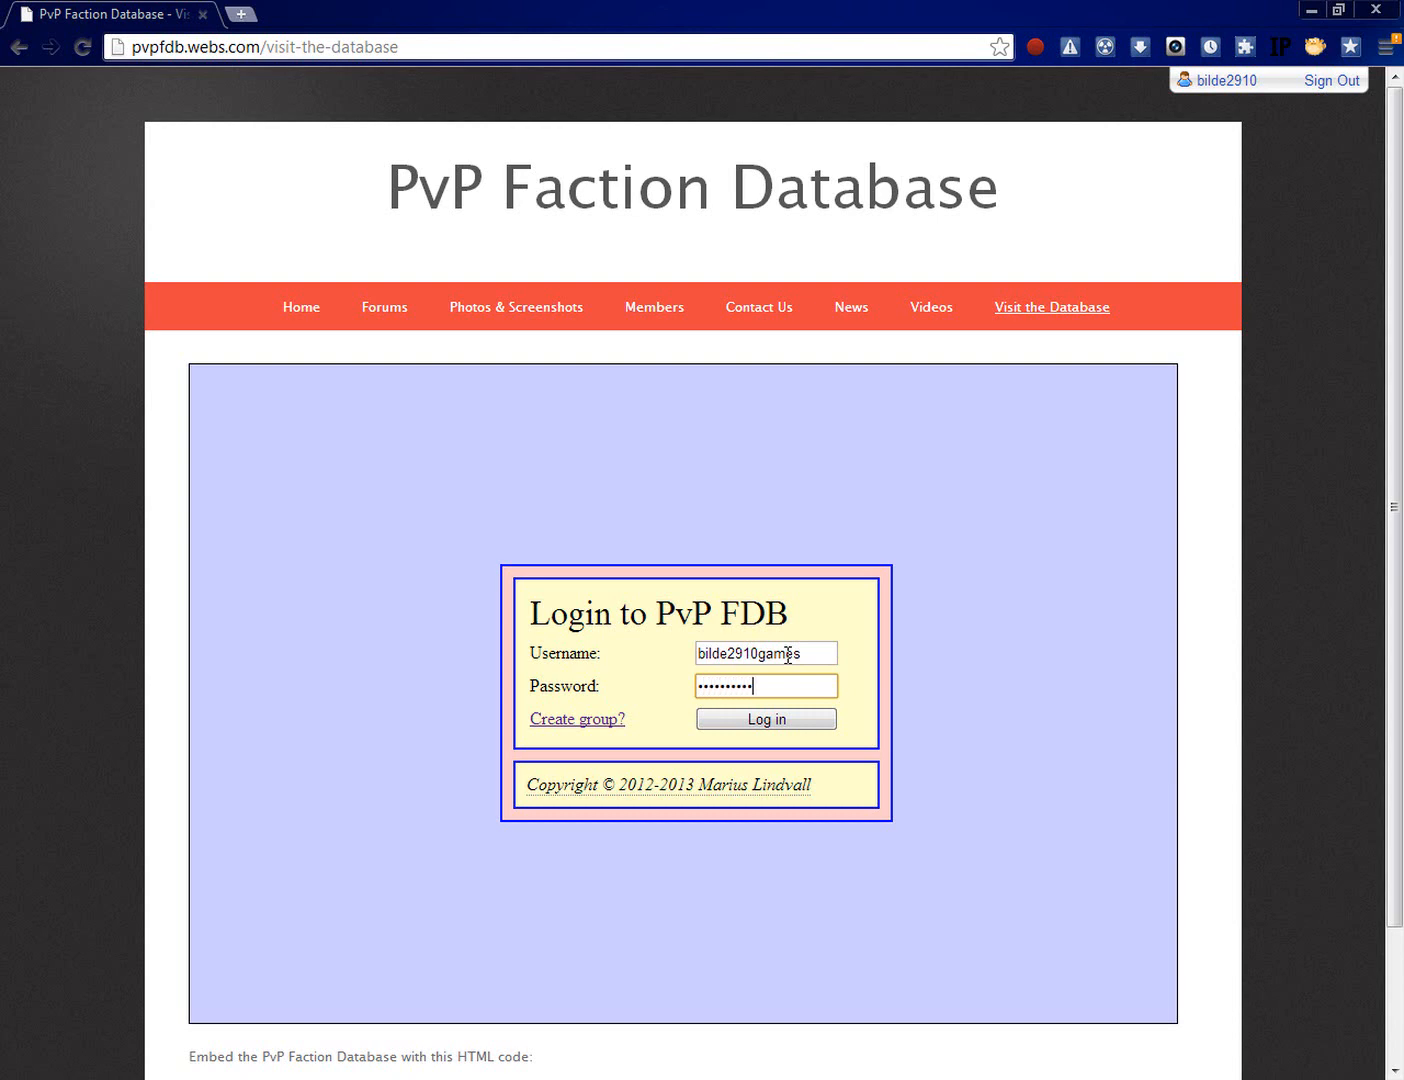
click(765, 719)
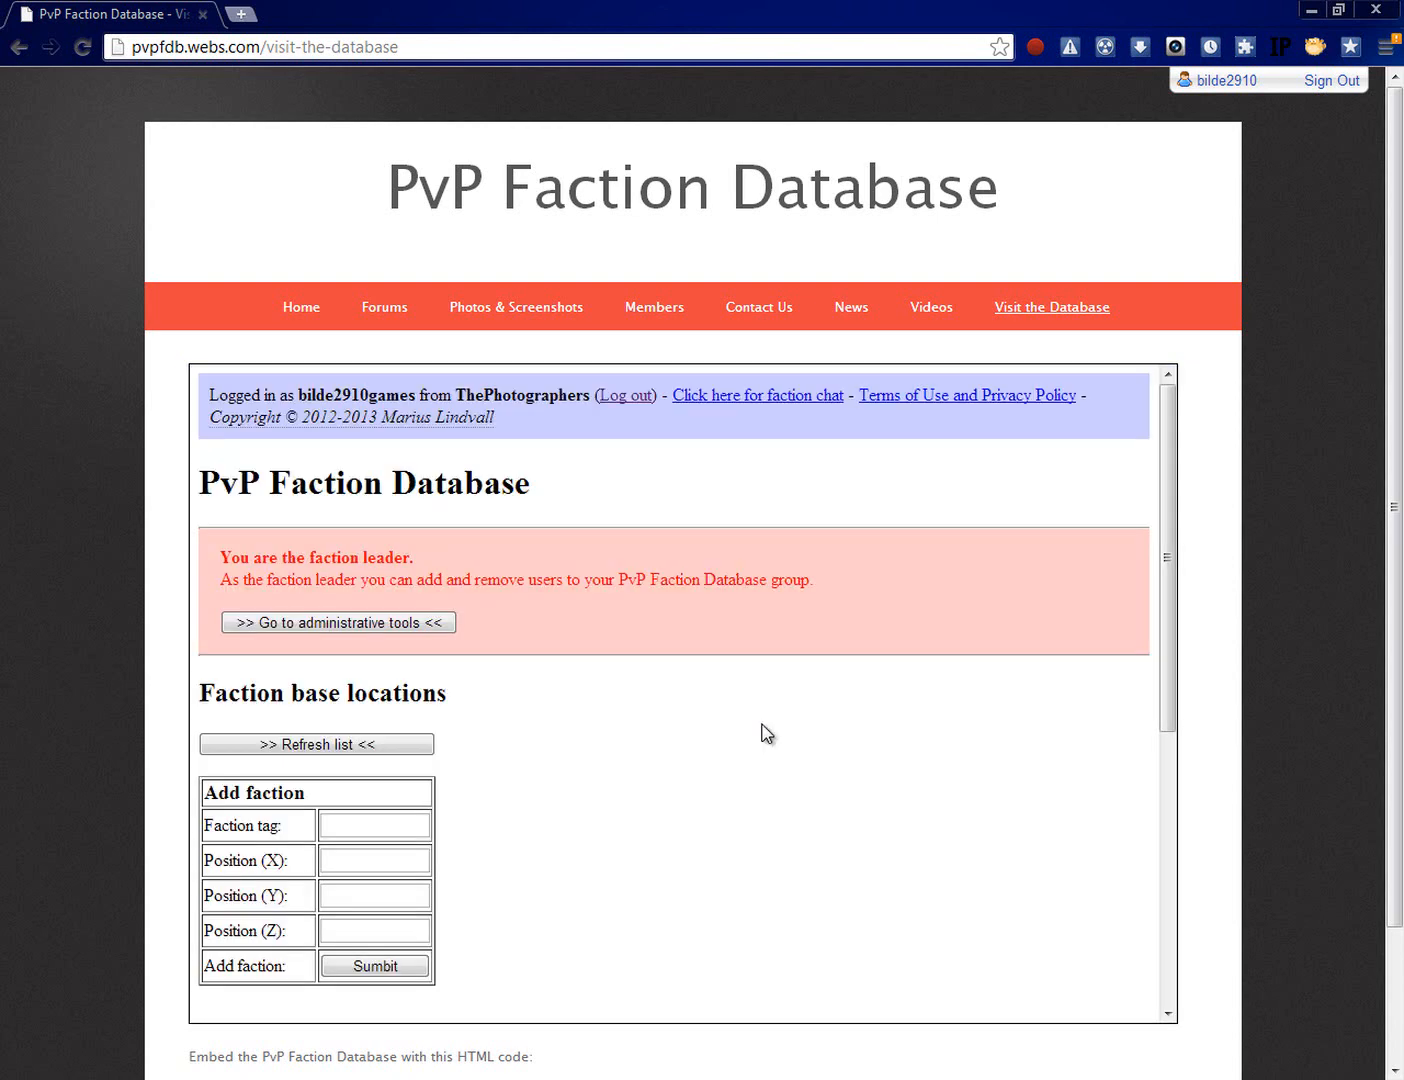
Step: Scroll down to the Faction Discussion reply form
scroll(down, 3)
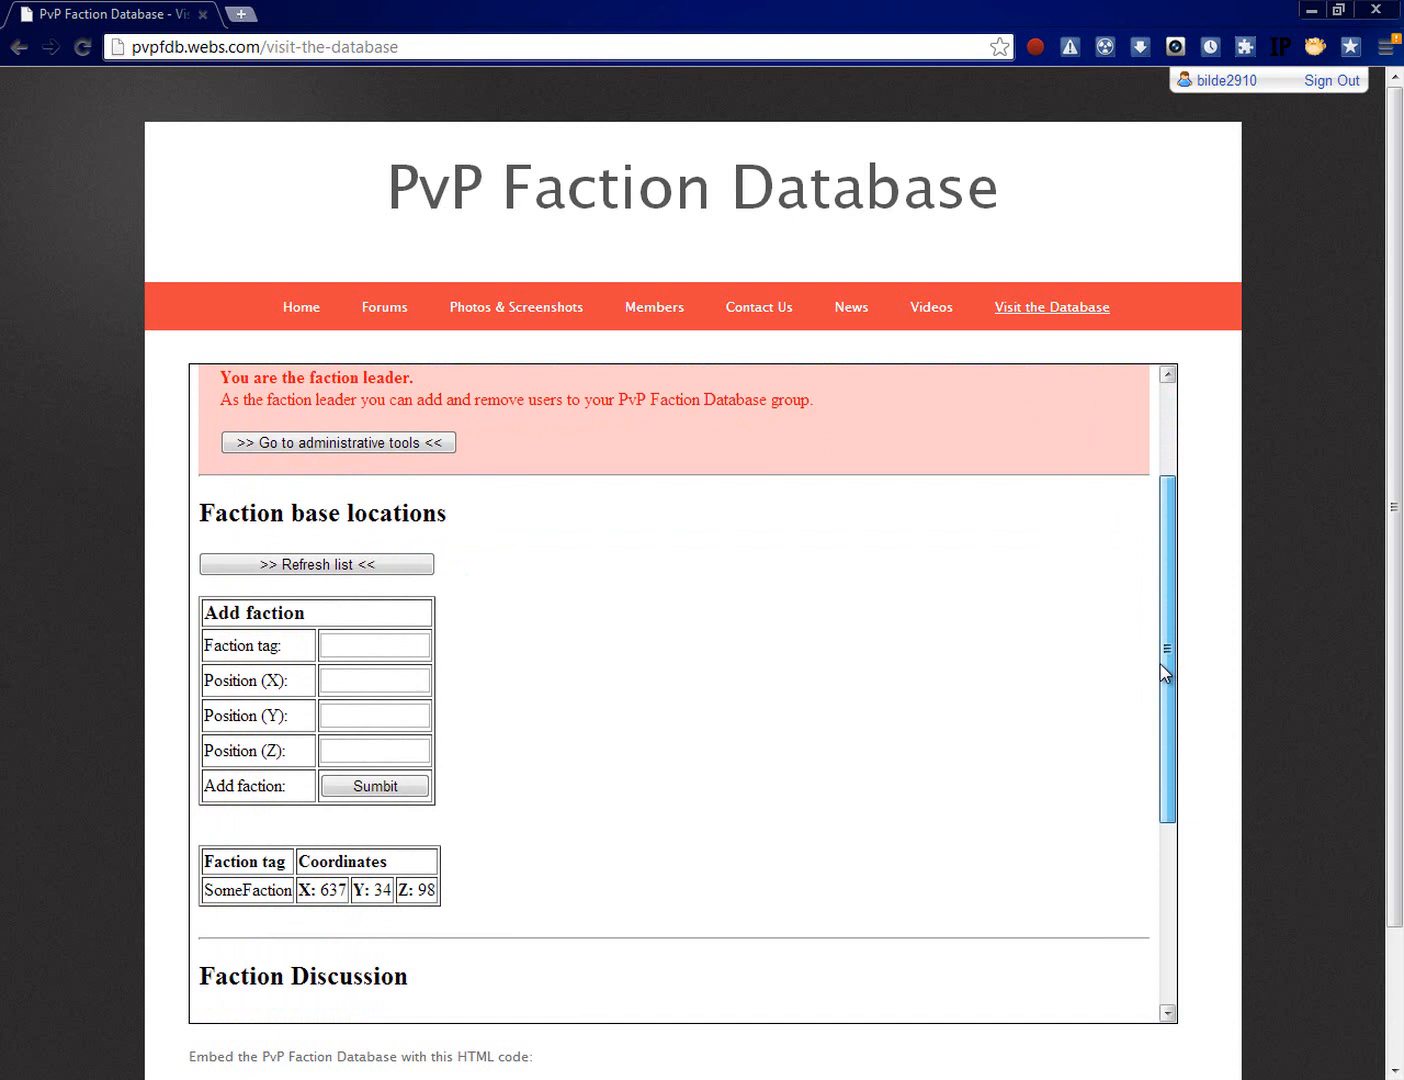
scroll(down, 3)
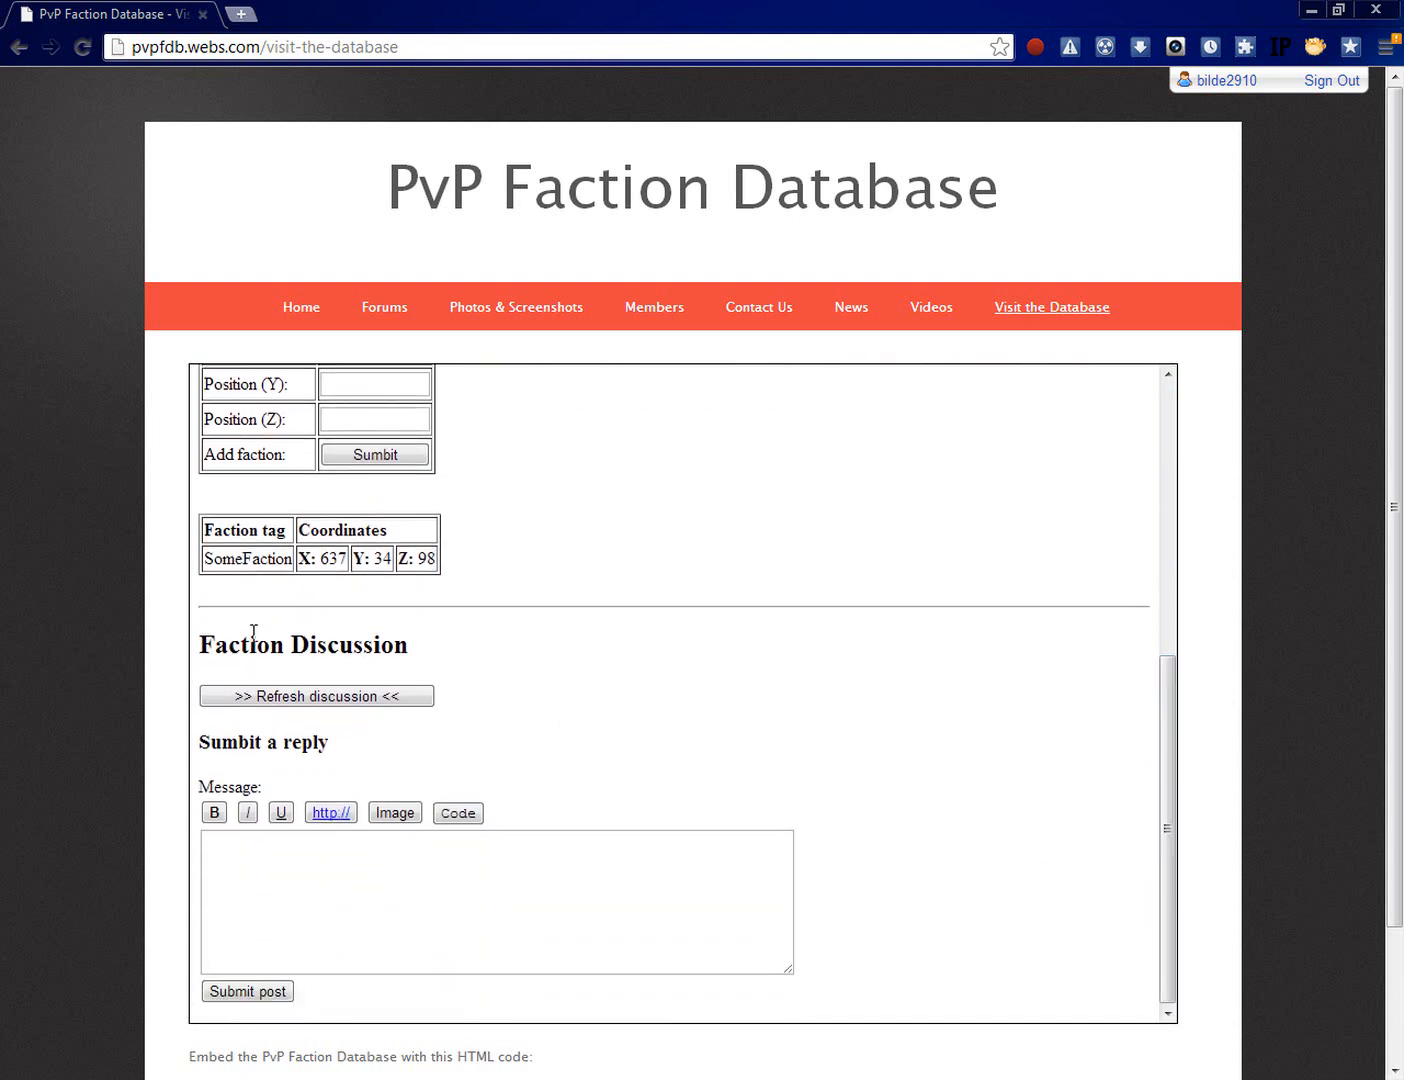
mouse_move(343, 670)
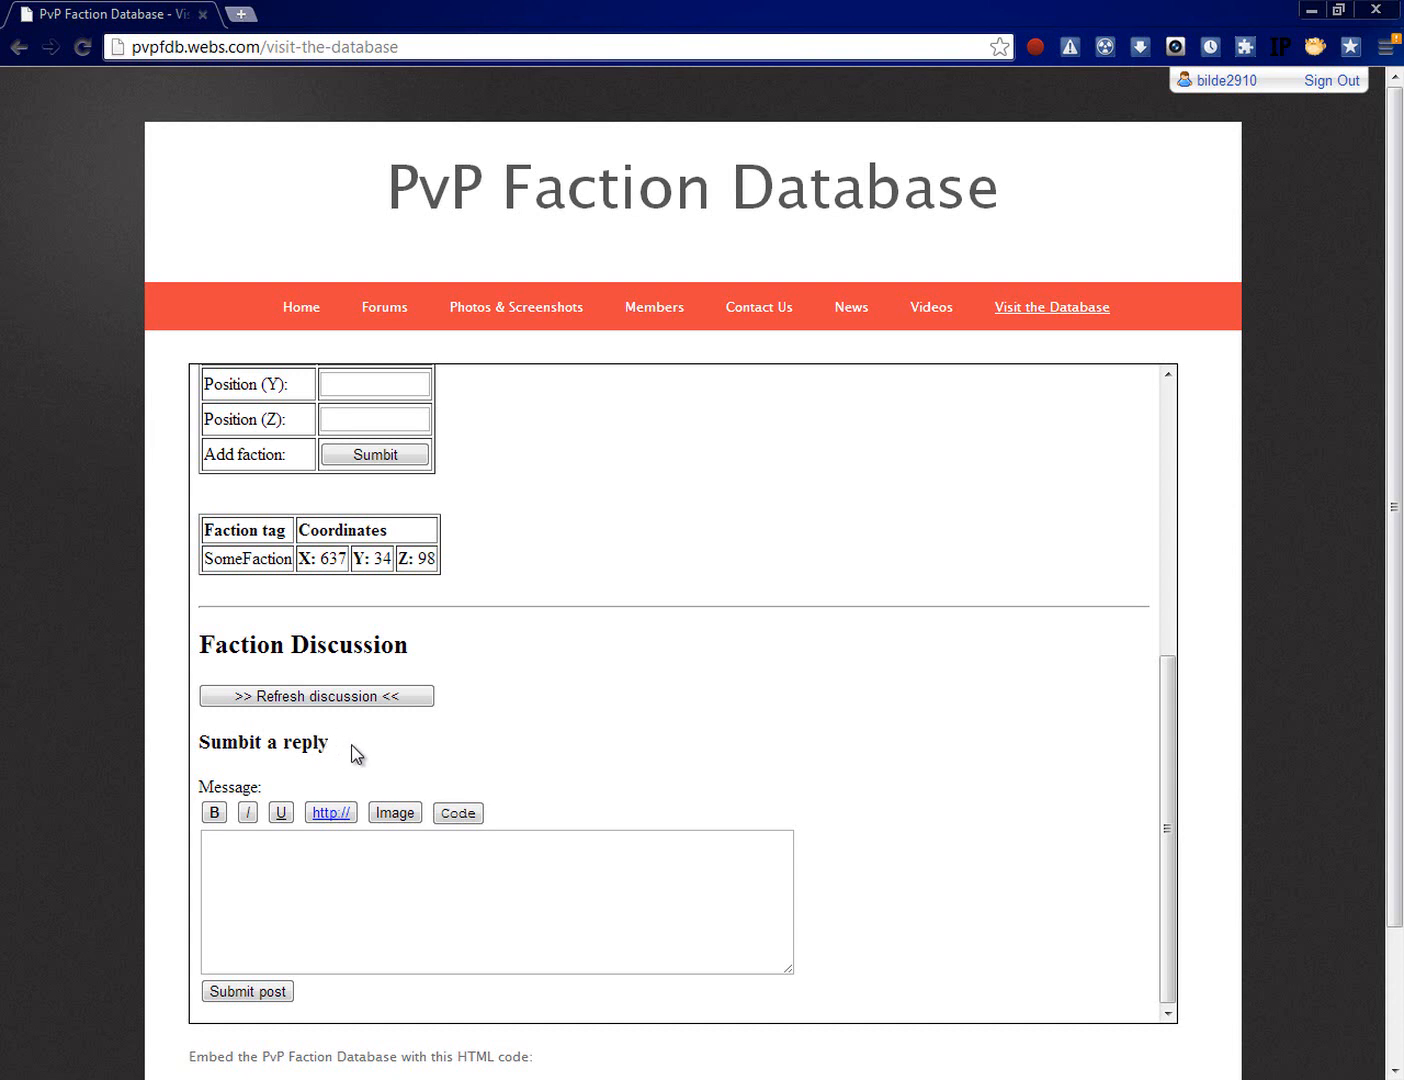
mouse_move(446, 745)
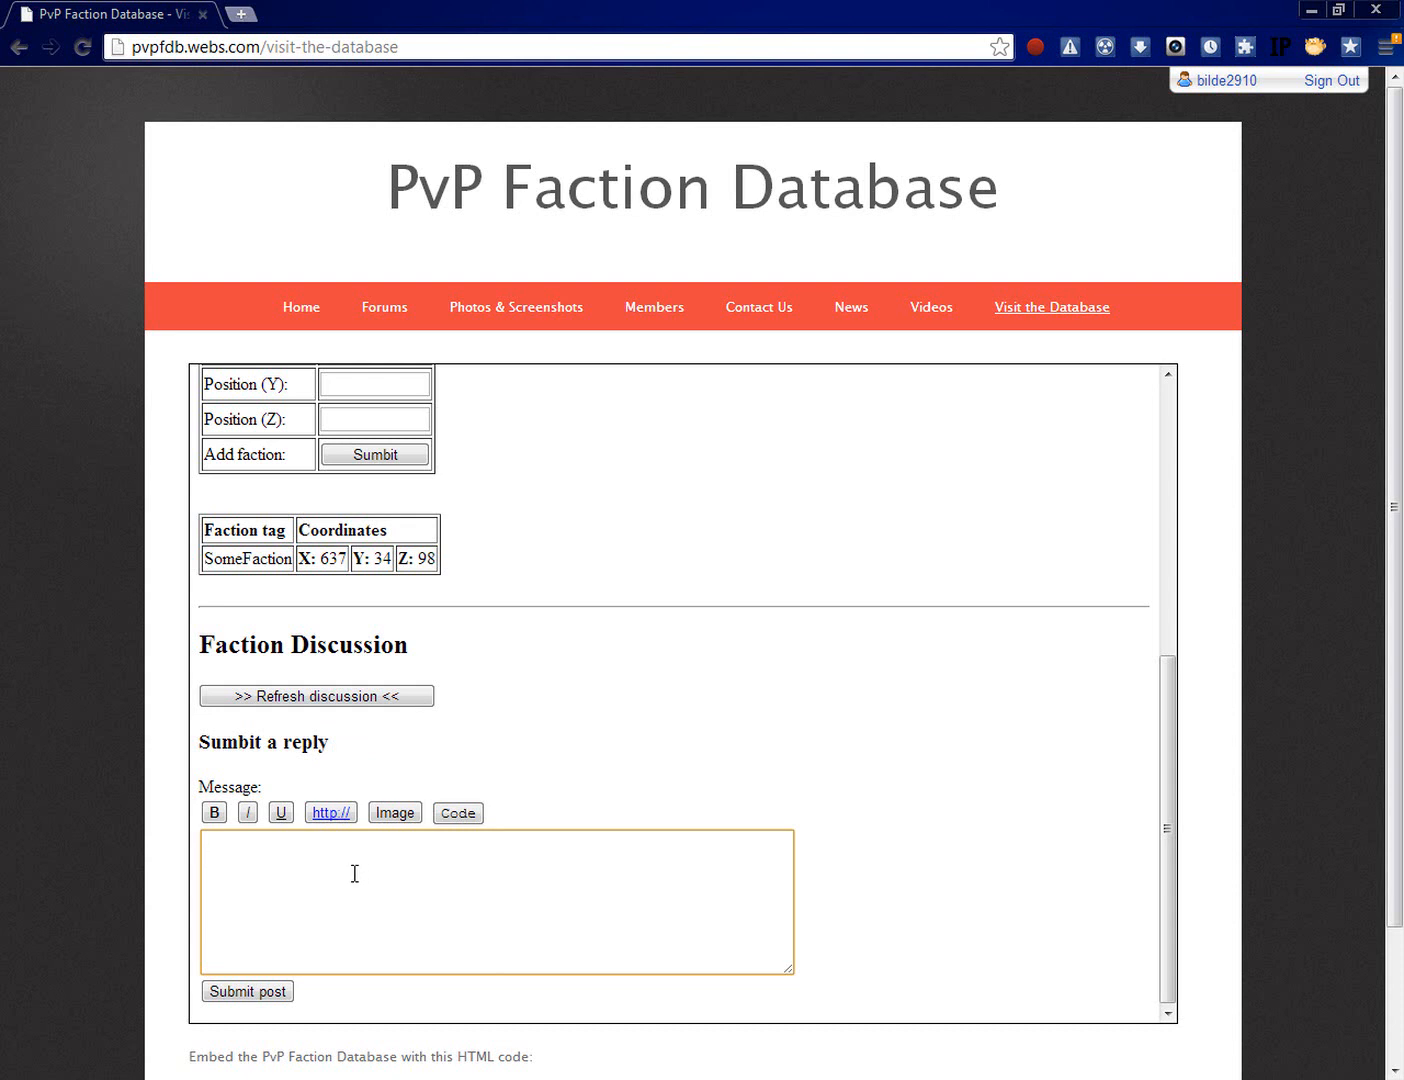
Step: Type 'This is a message.' into the reply Message box
text(This is a message.)
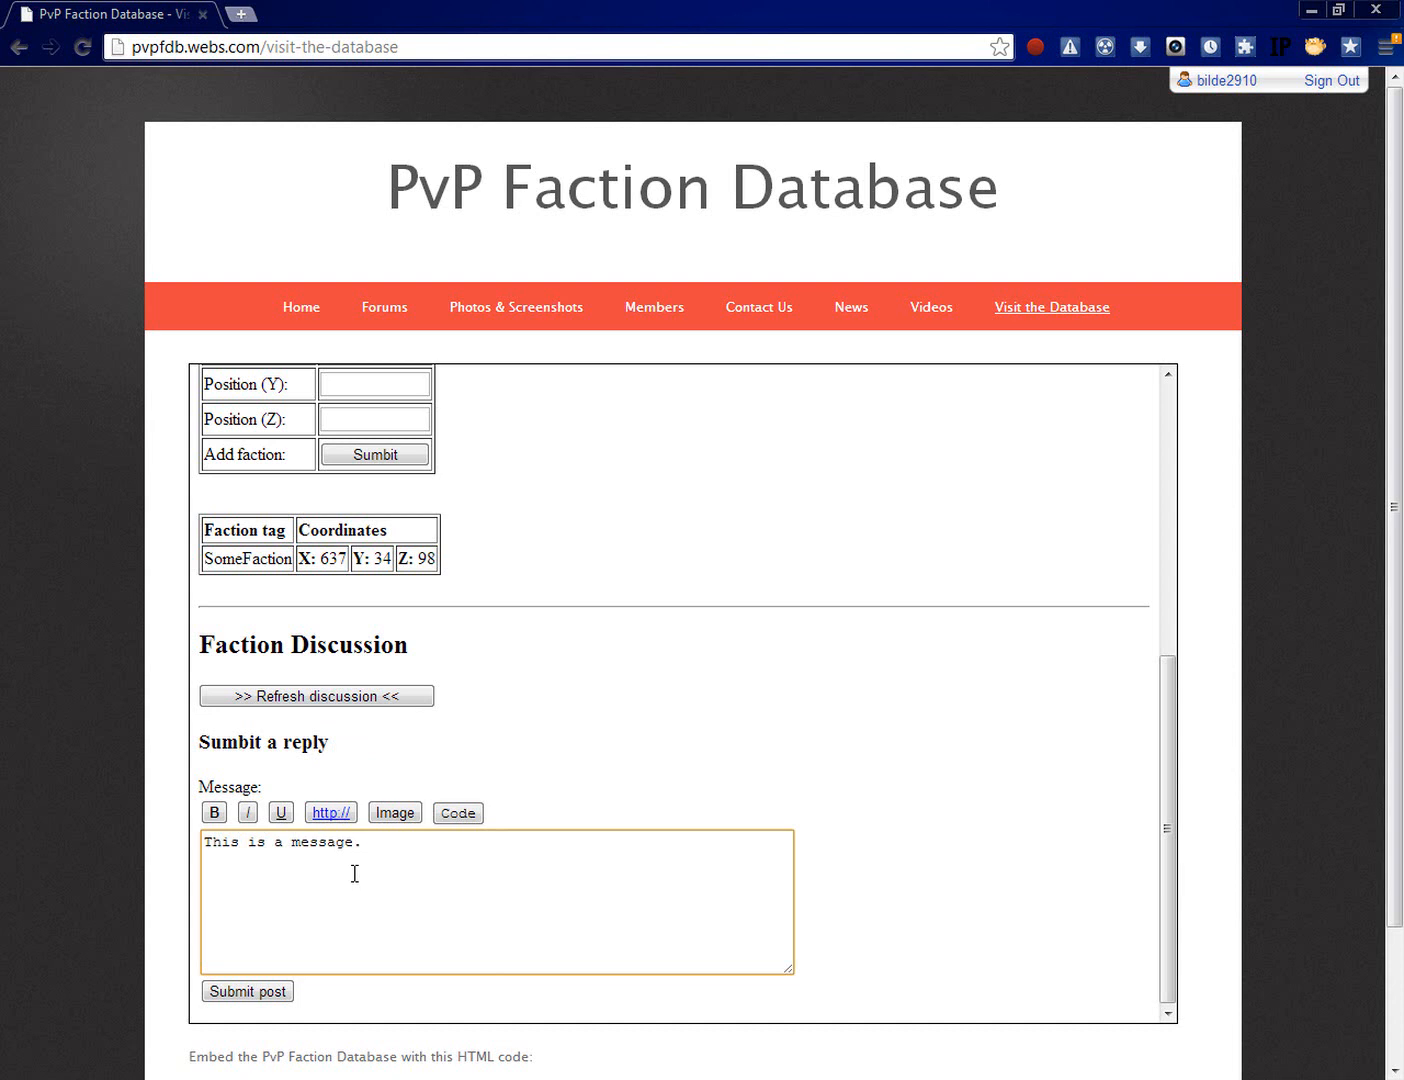
mouse_move(213, 812)
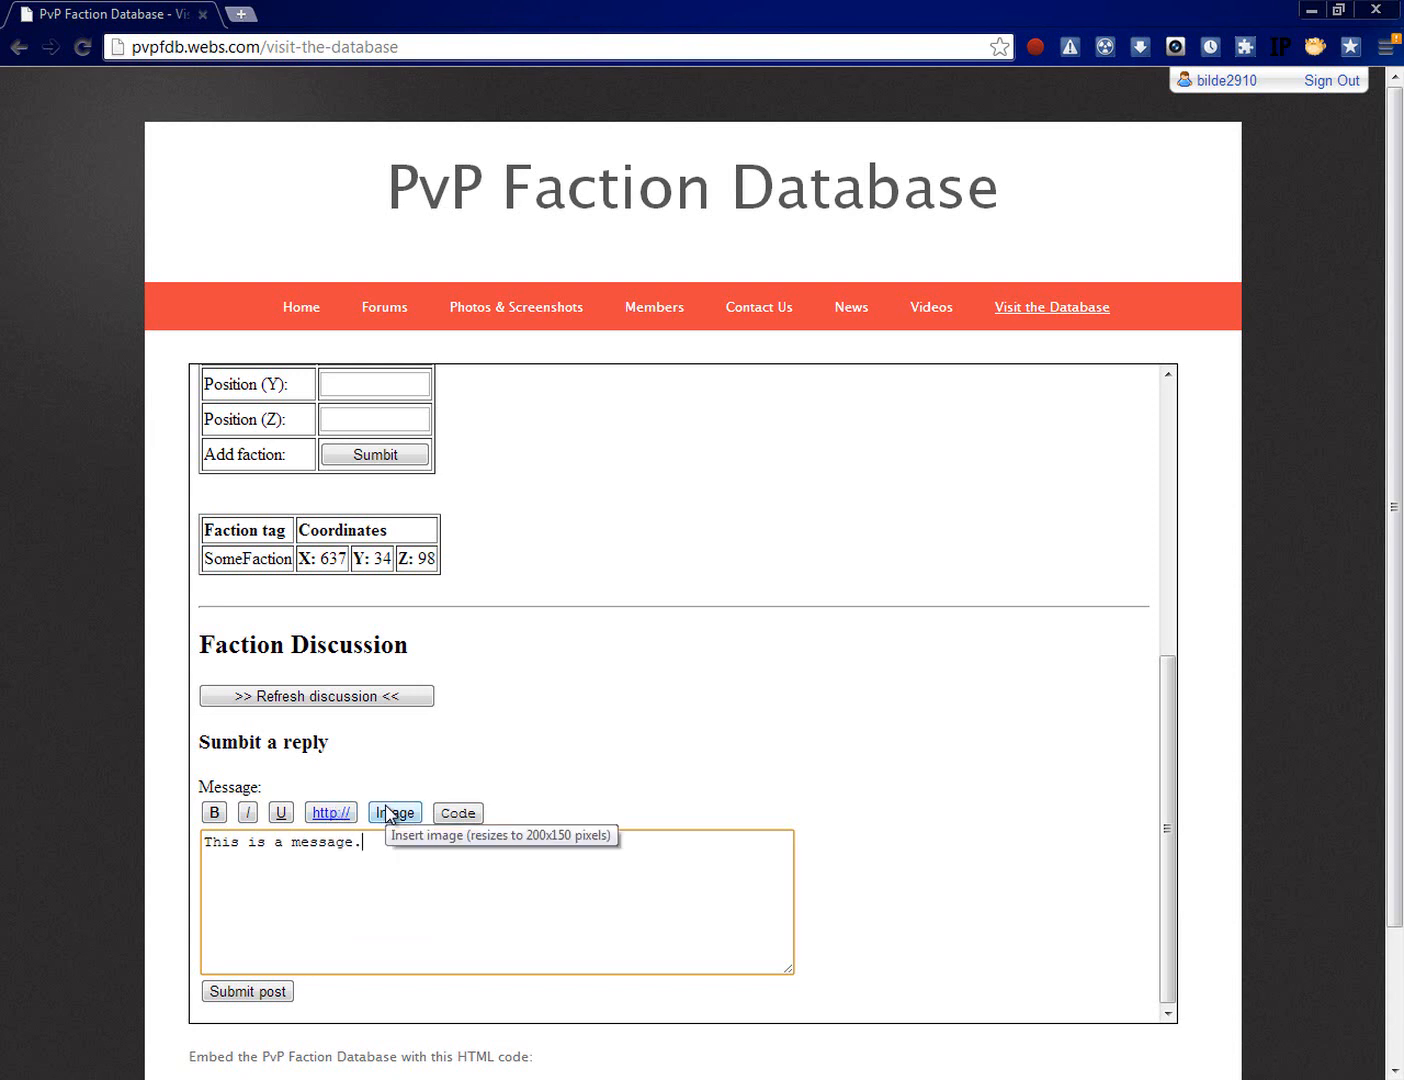
mouse_move(457, 812)
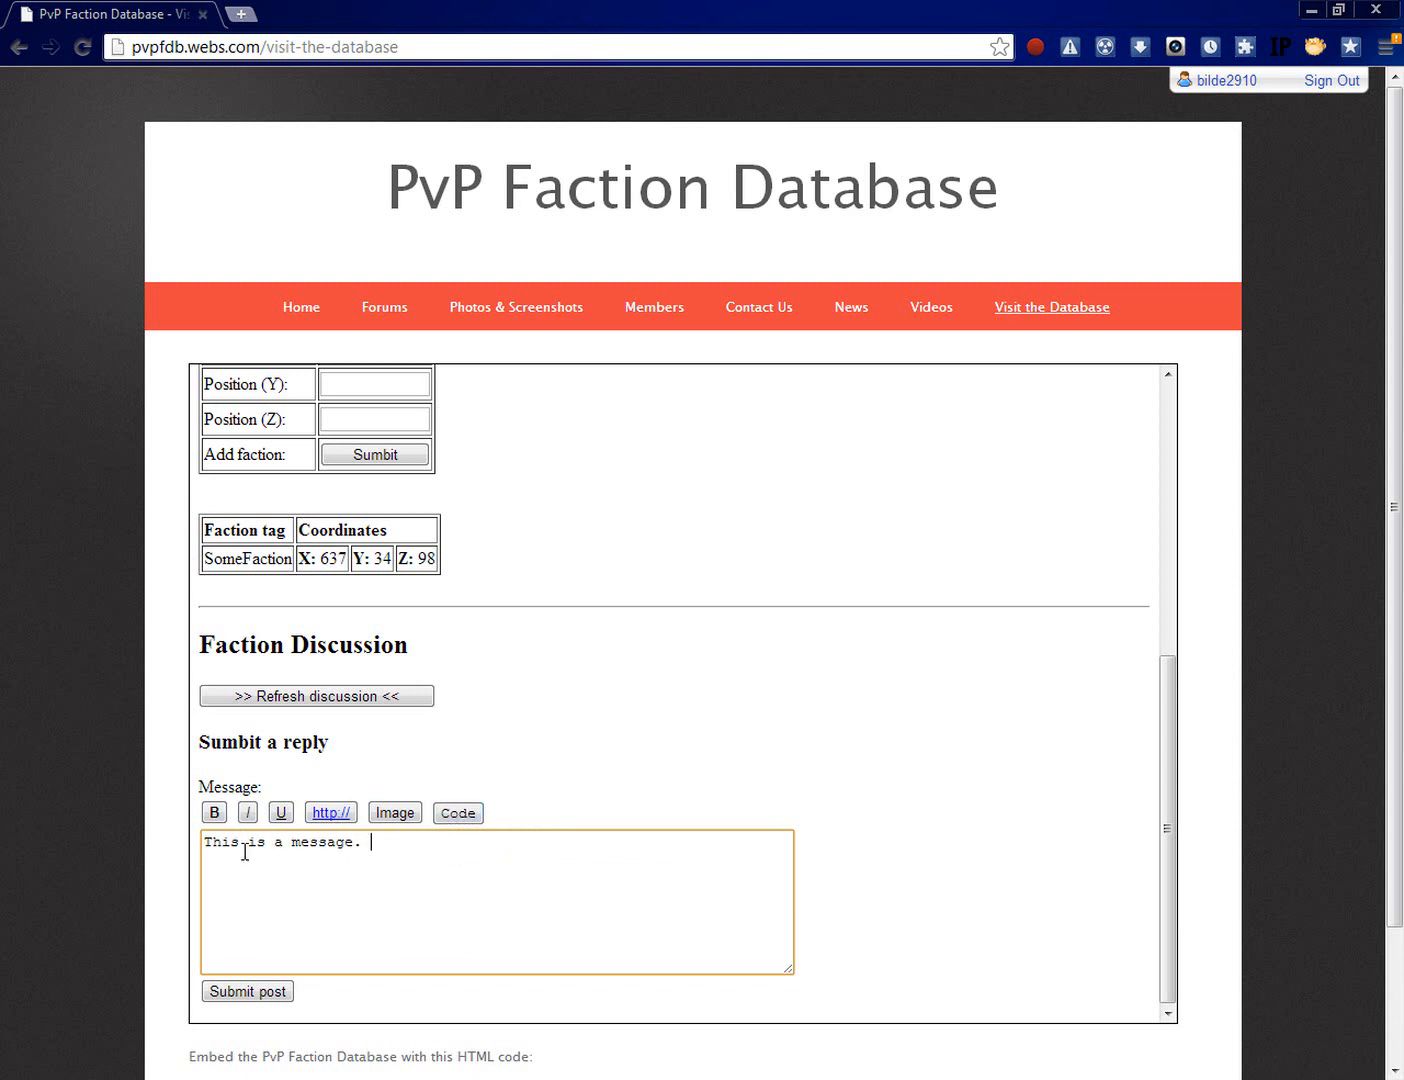
Step: Insert bold text 'This is bold' into the reply through the B prompt
click(213, 812)
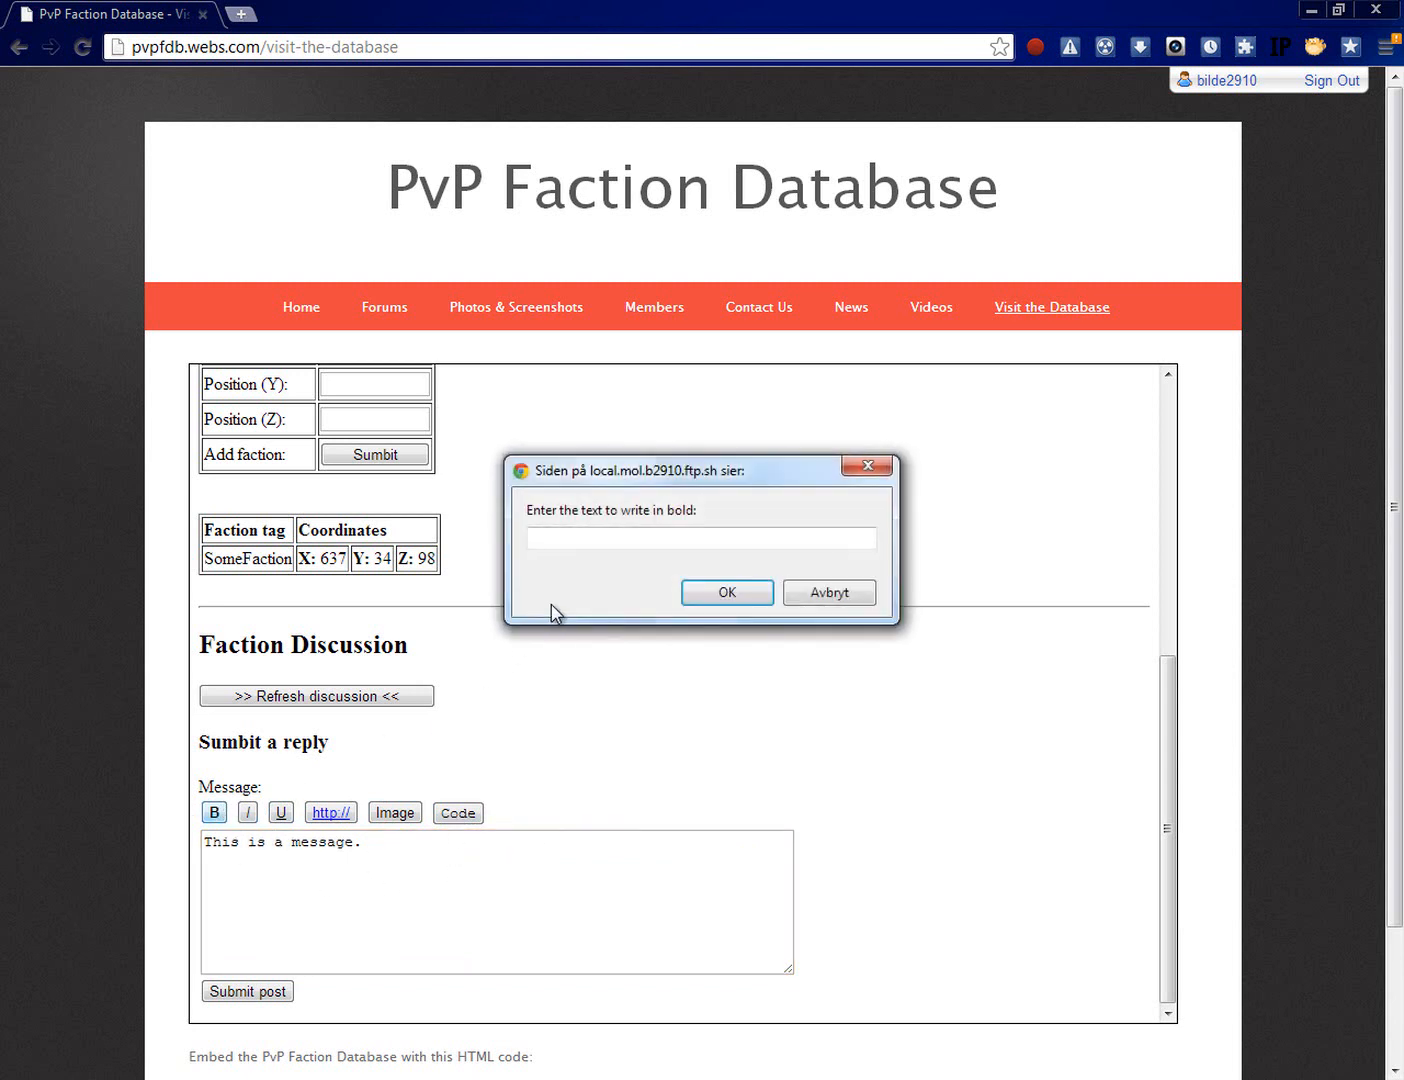
click(700, 538)
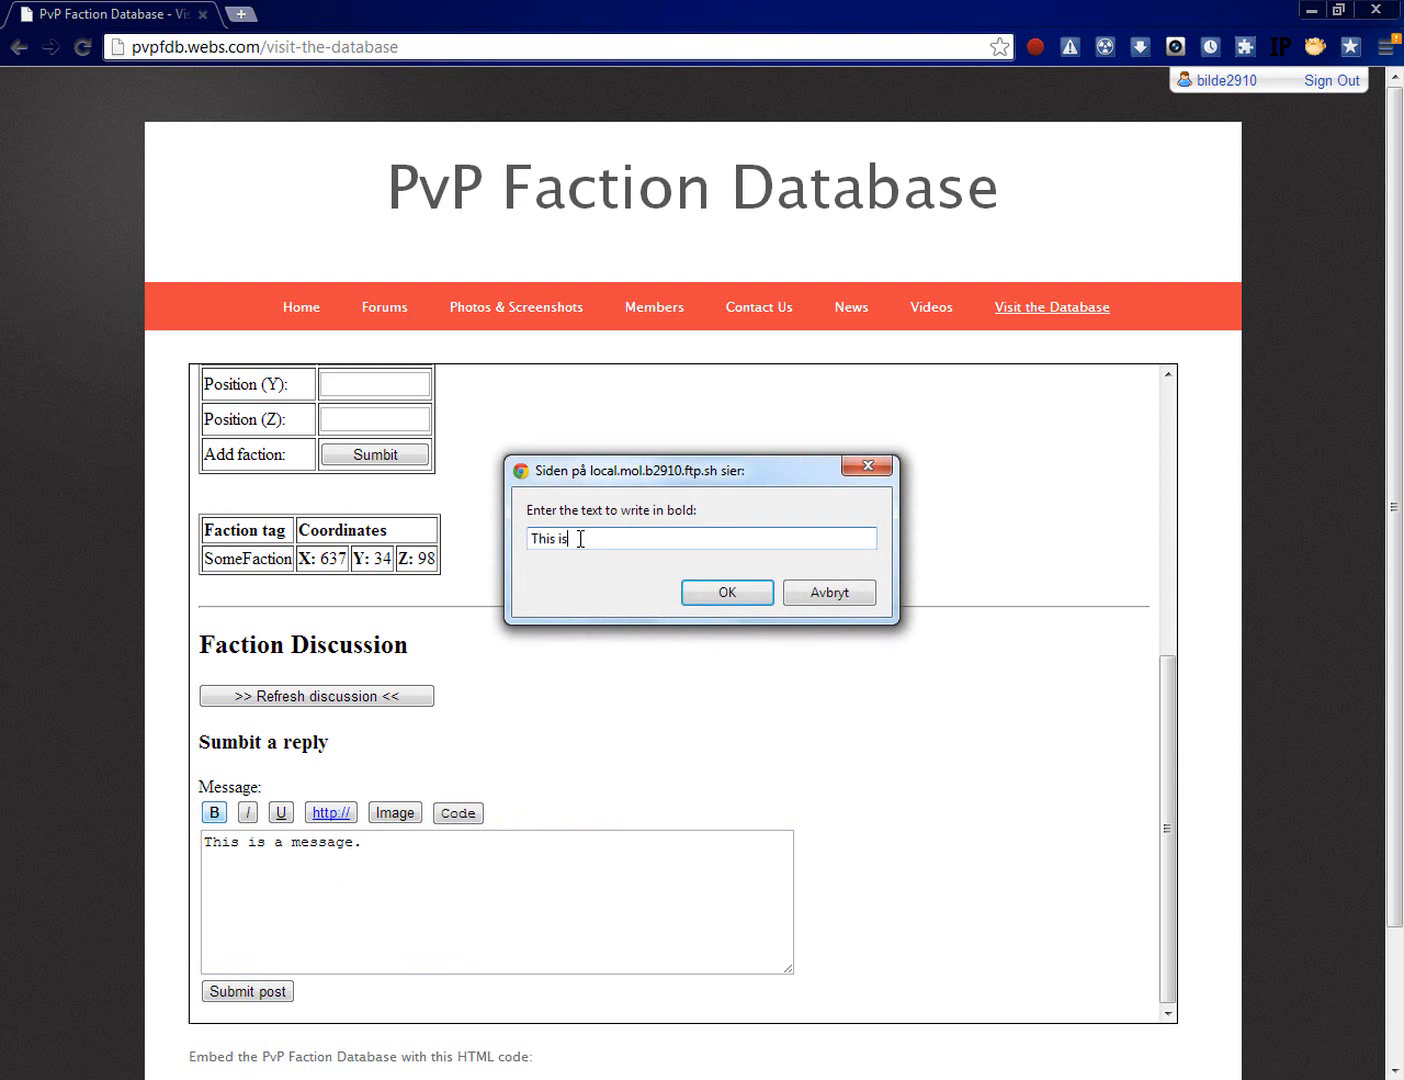
click(726, 592)
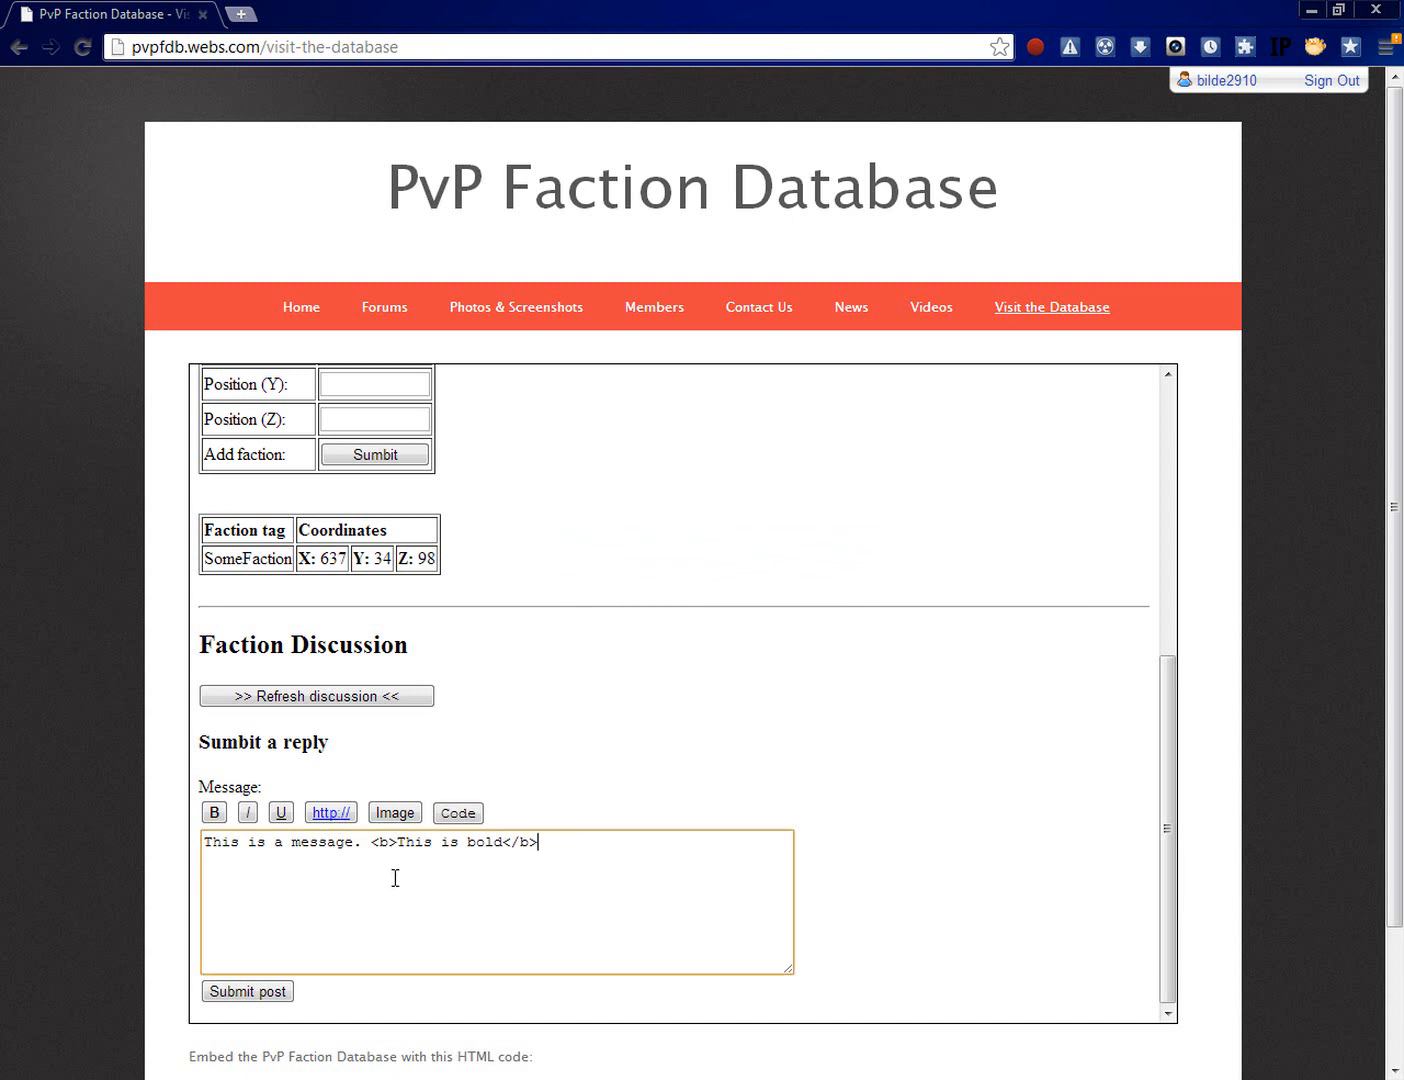
mouse_move(383, 850)
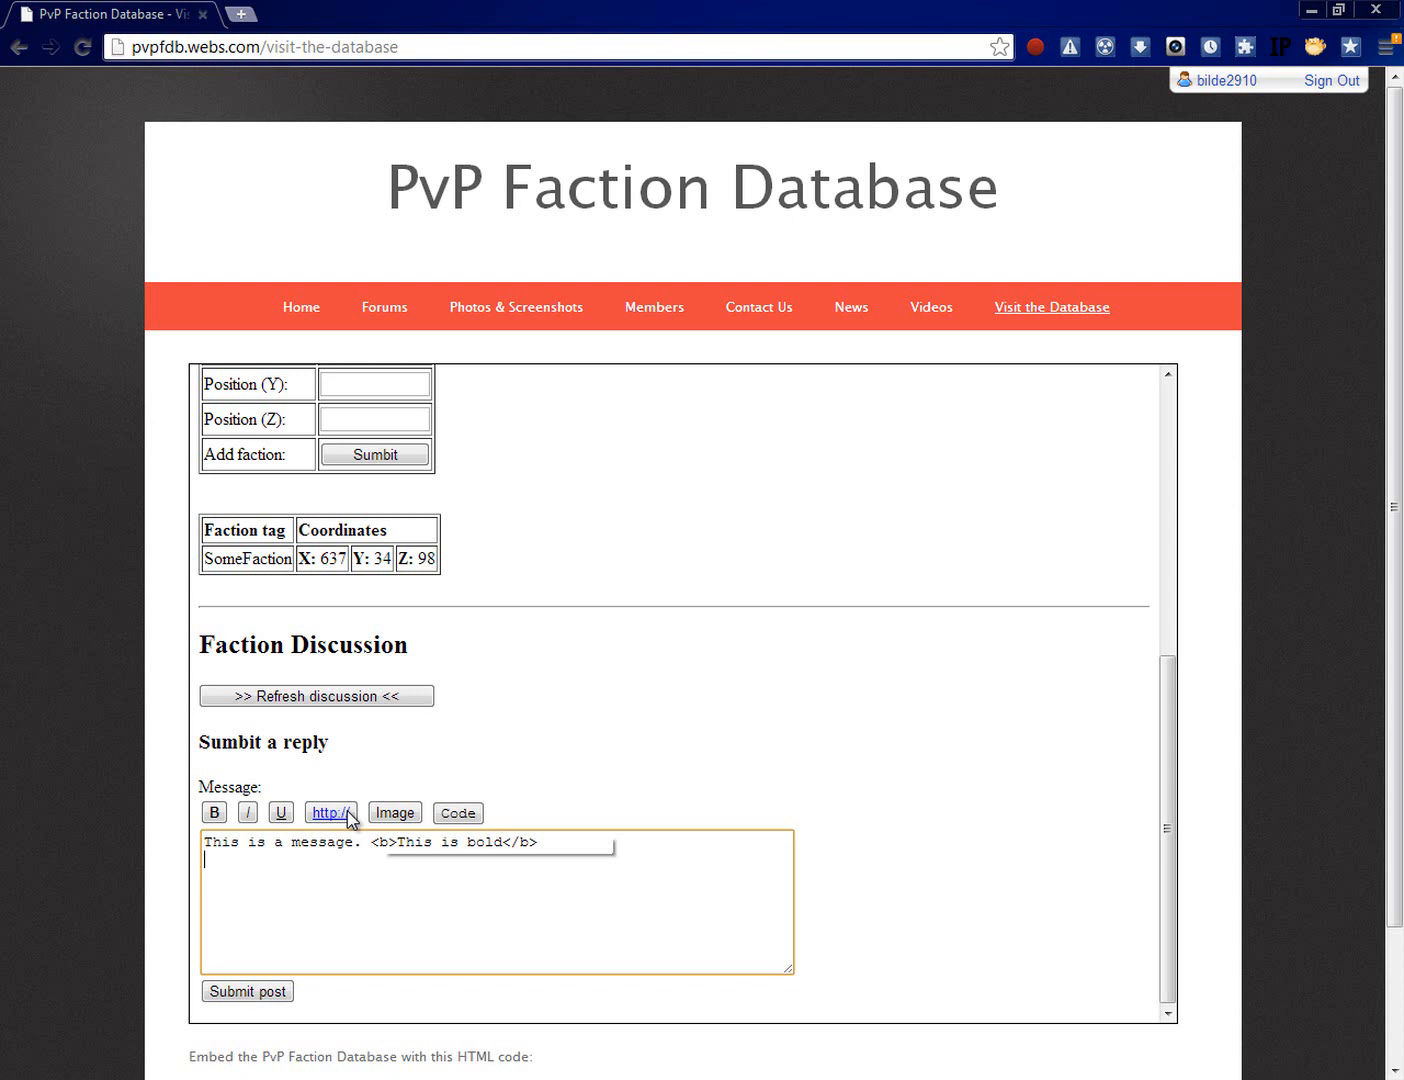
click(330, 812)
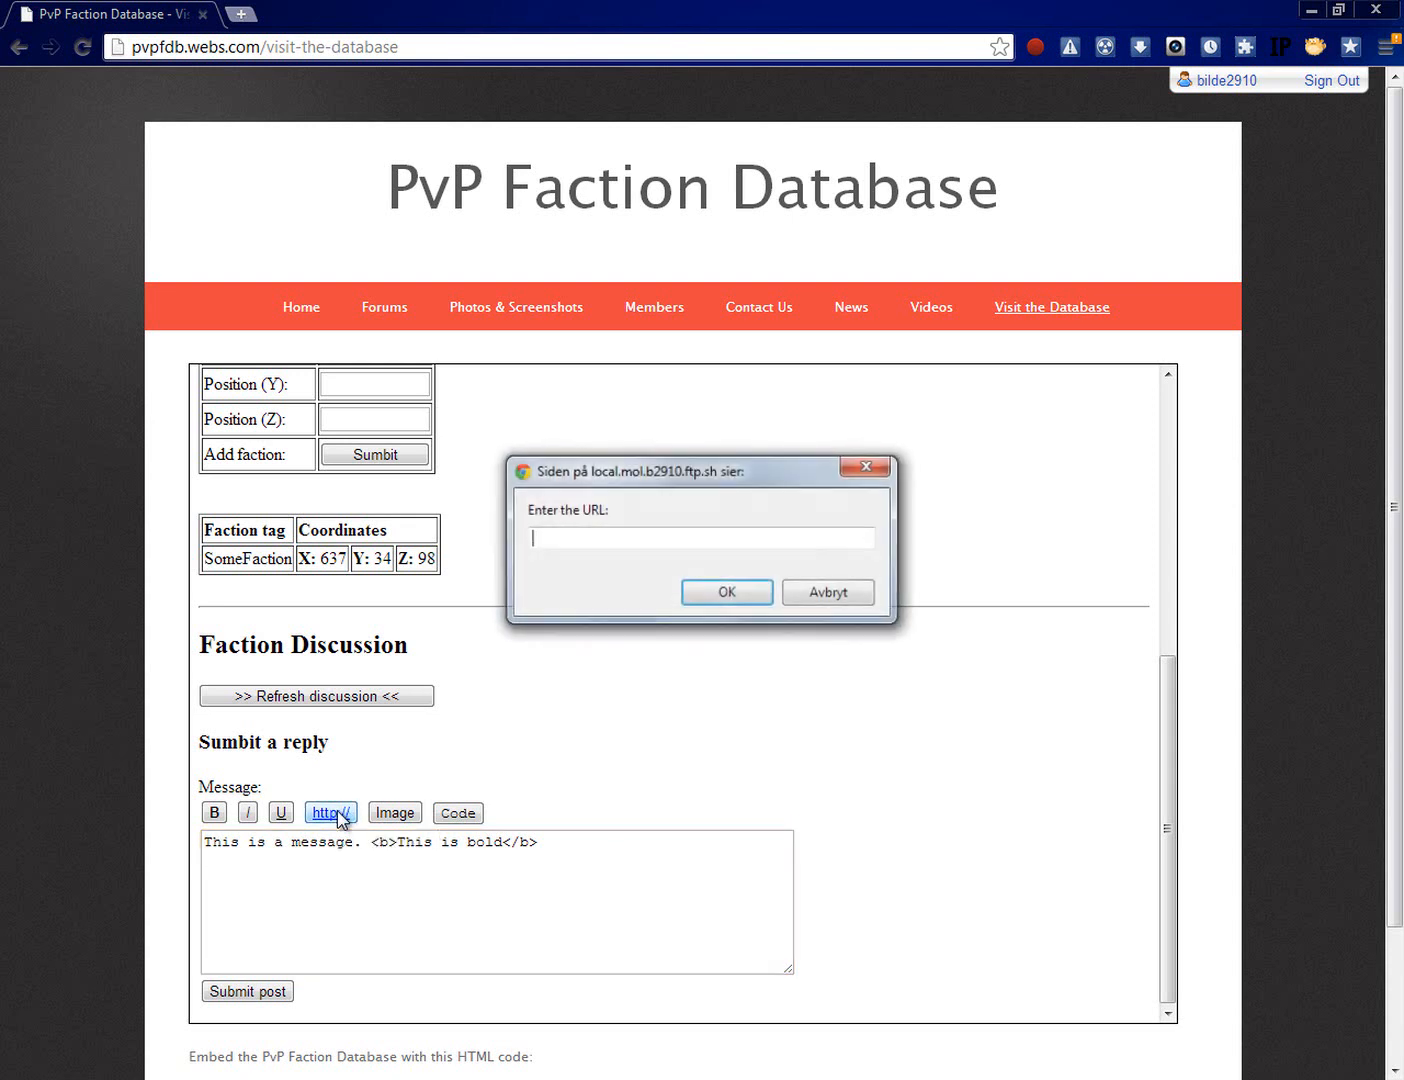
text(http://google.com/)
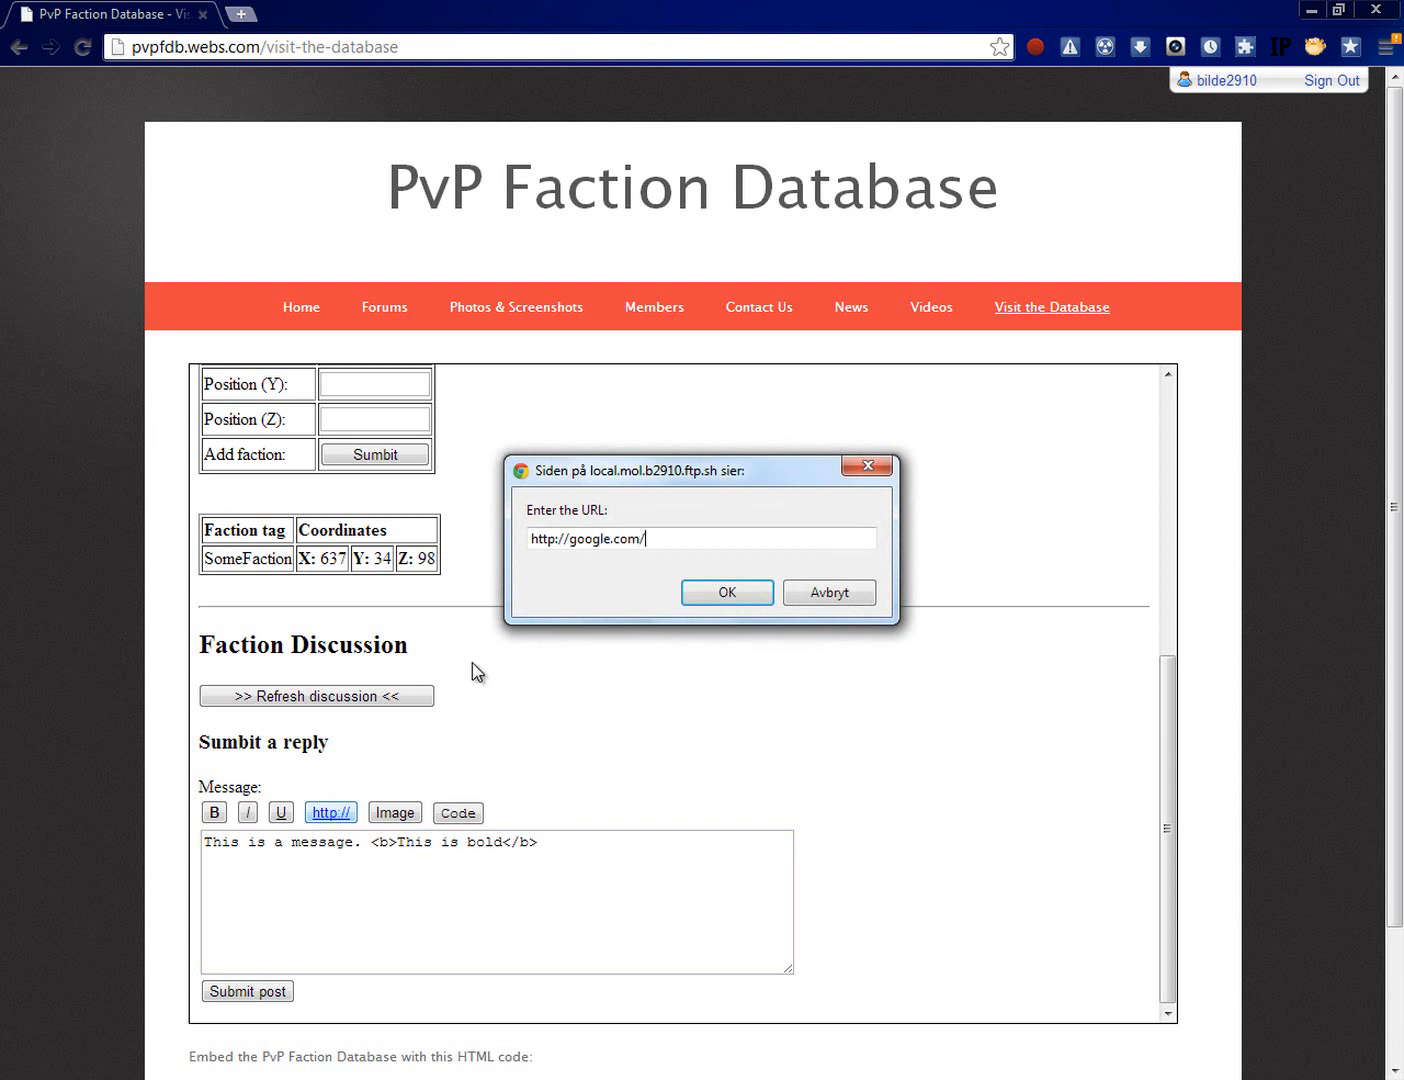
click(726, 592)
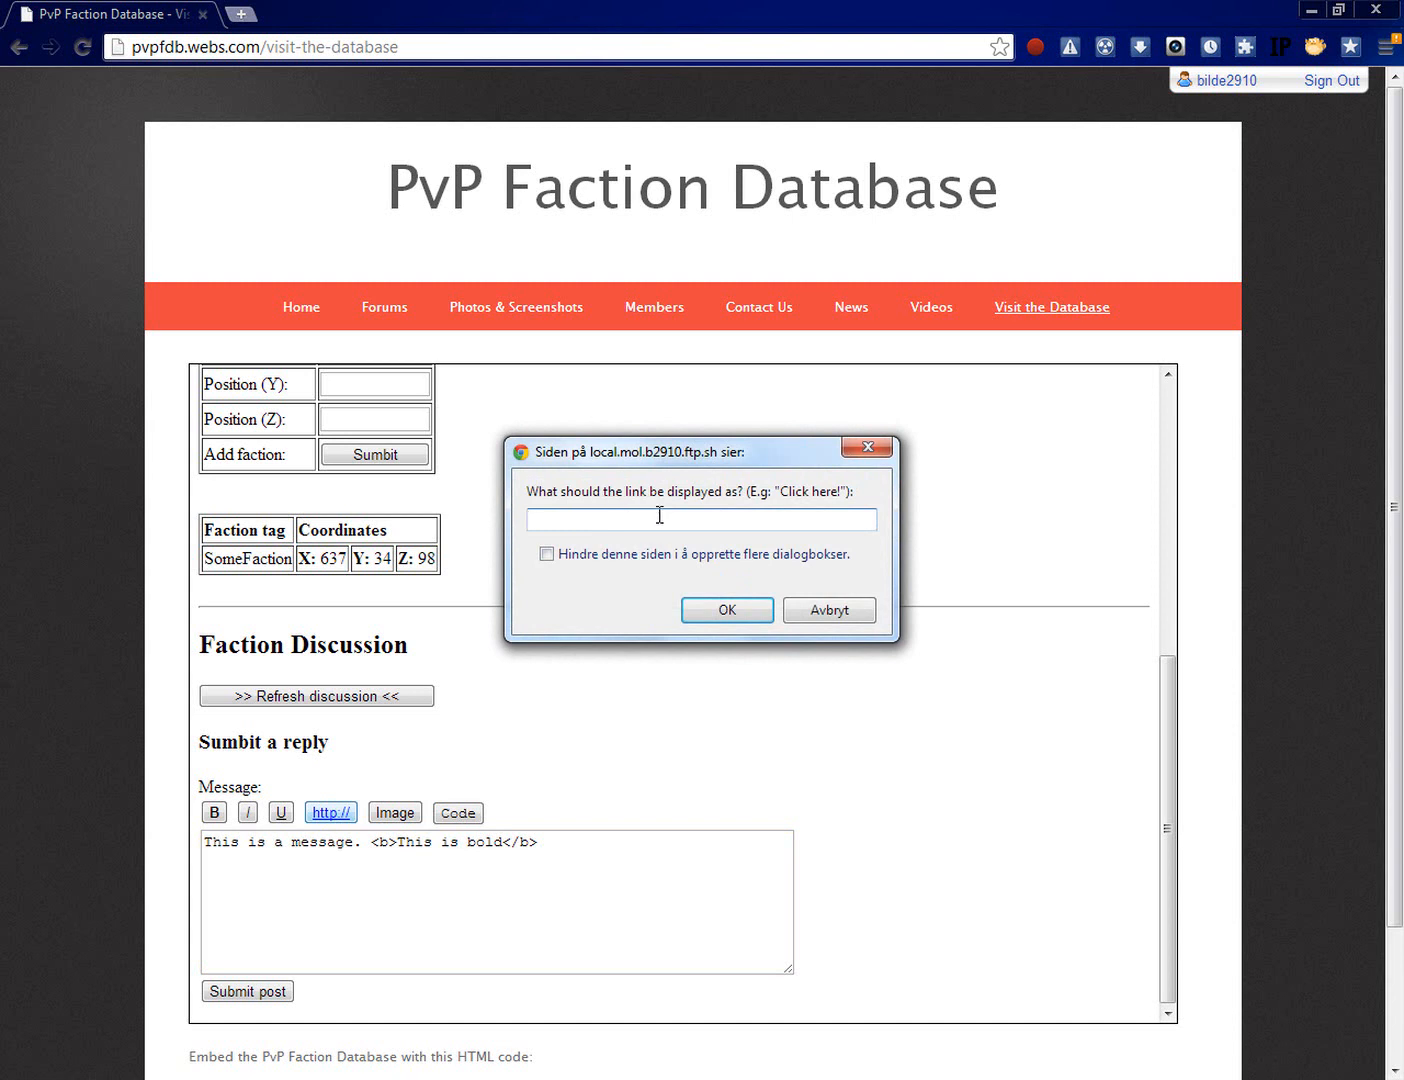
text(Google)
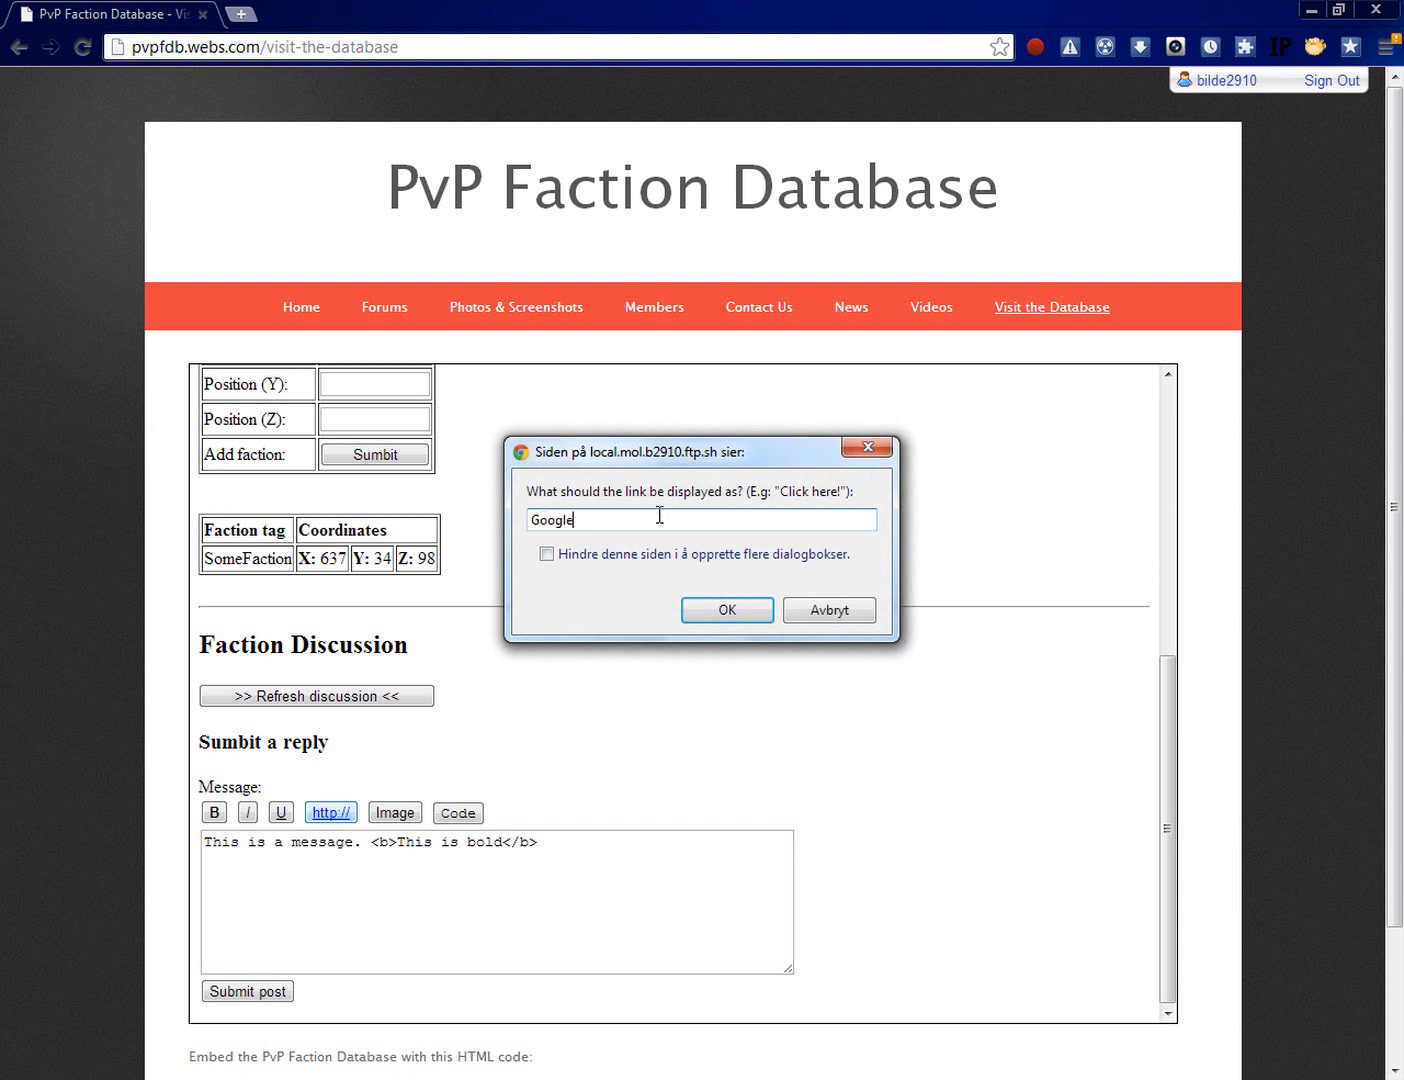
click(726, 610)
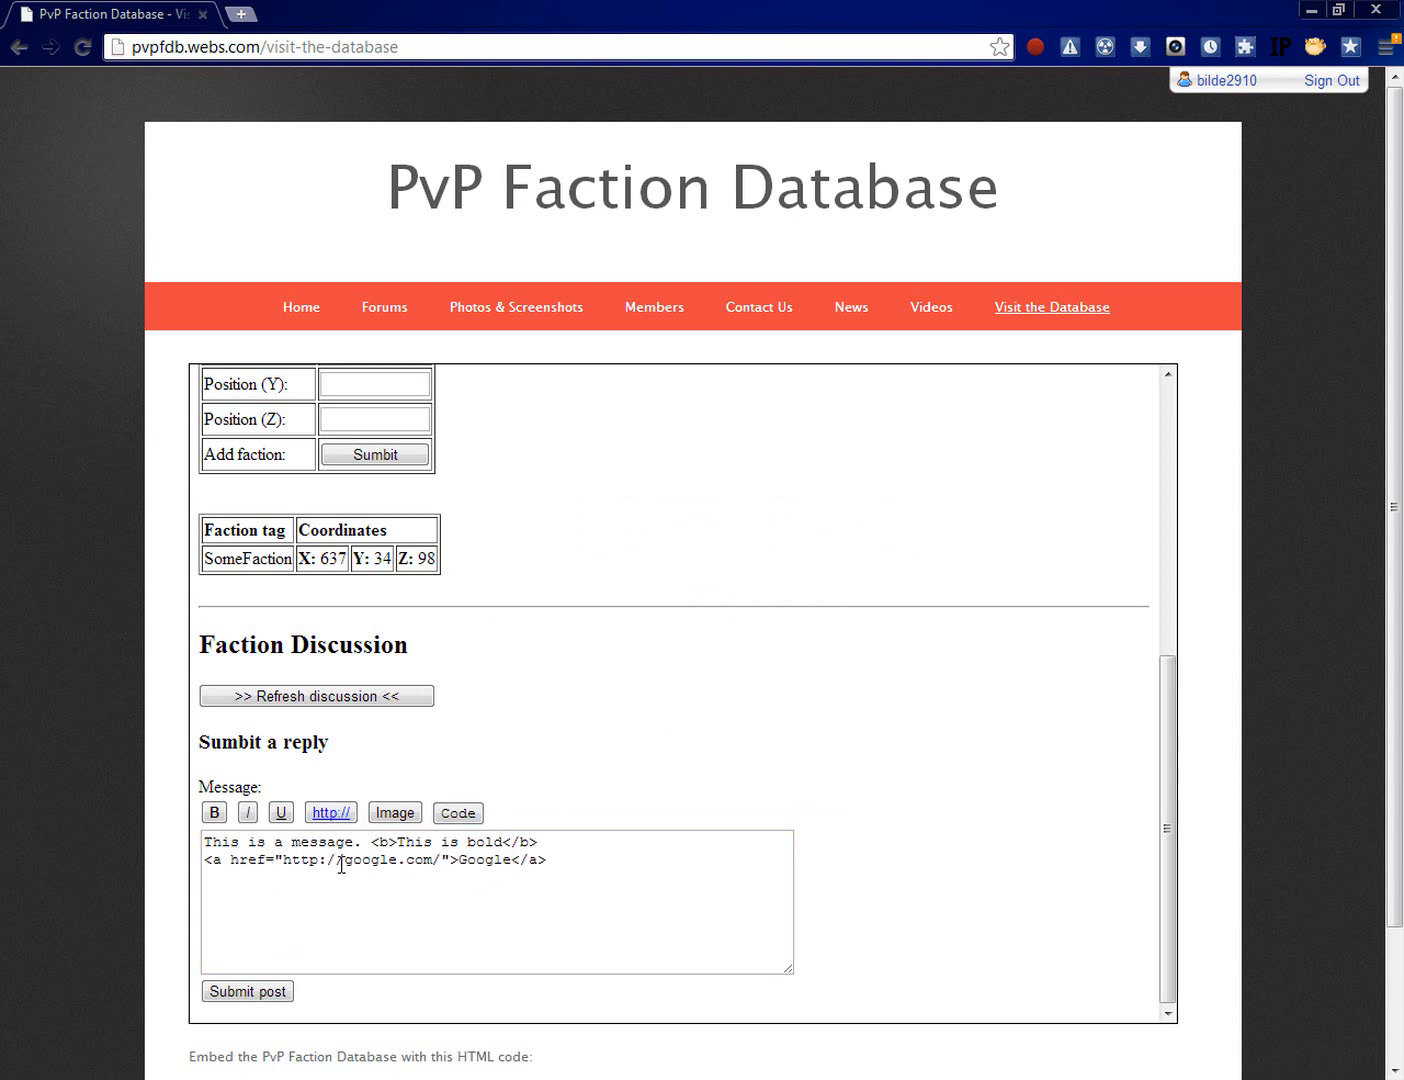
click(568, 895)
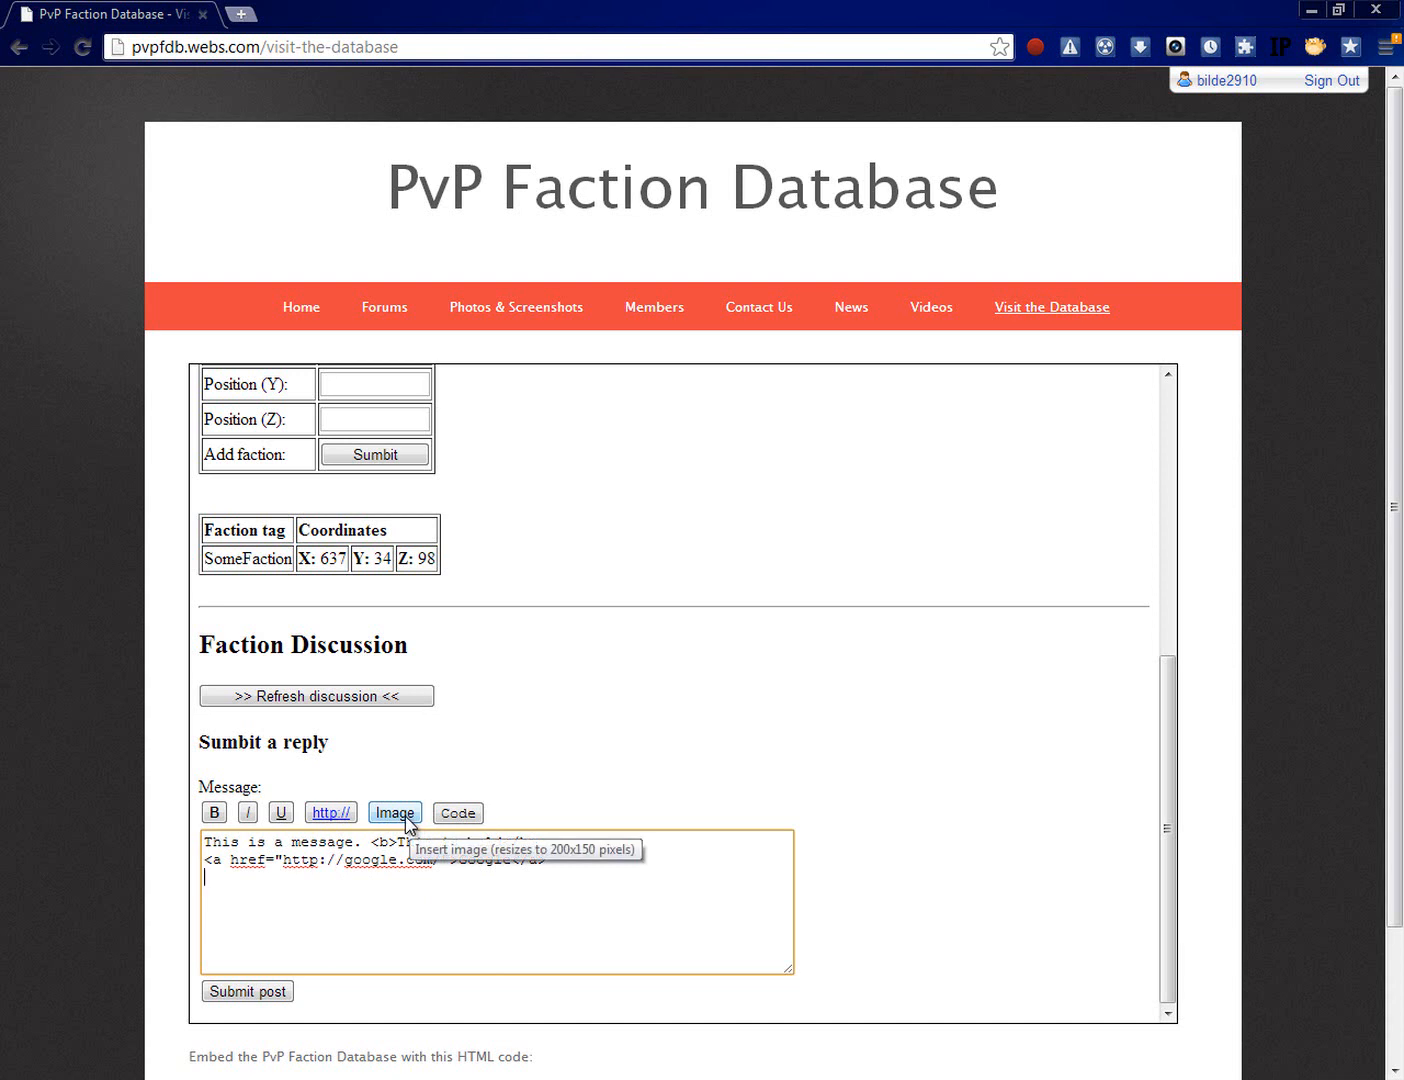
Step: Insert the iphone4s_sample_photo_1.jpg image URL, then return to the message box
click(393, 812)
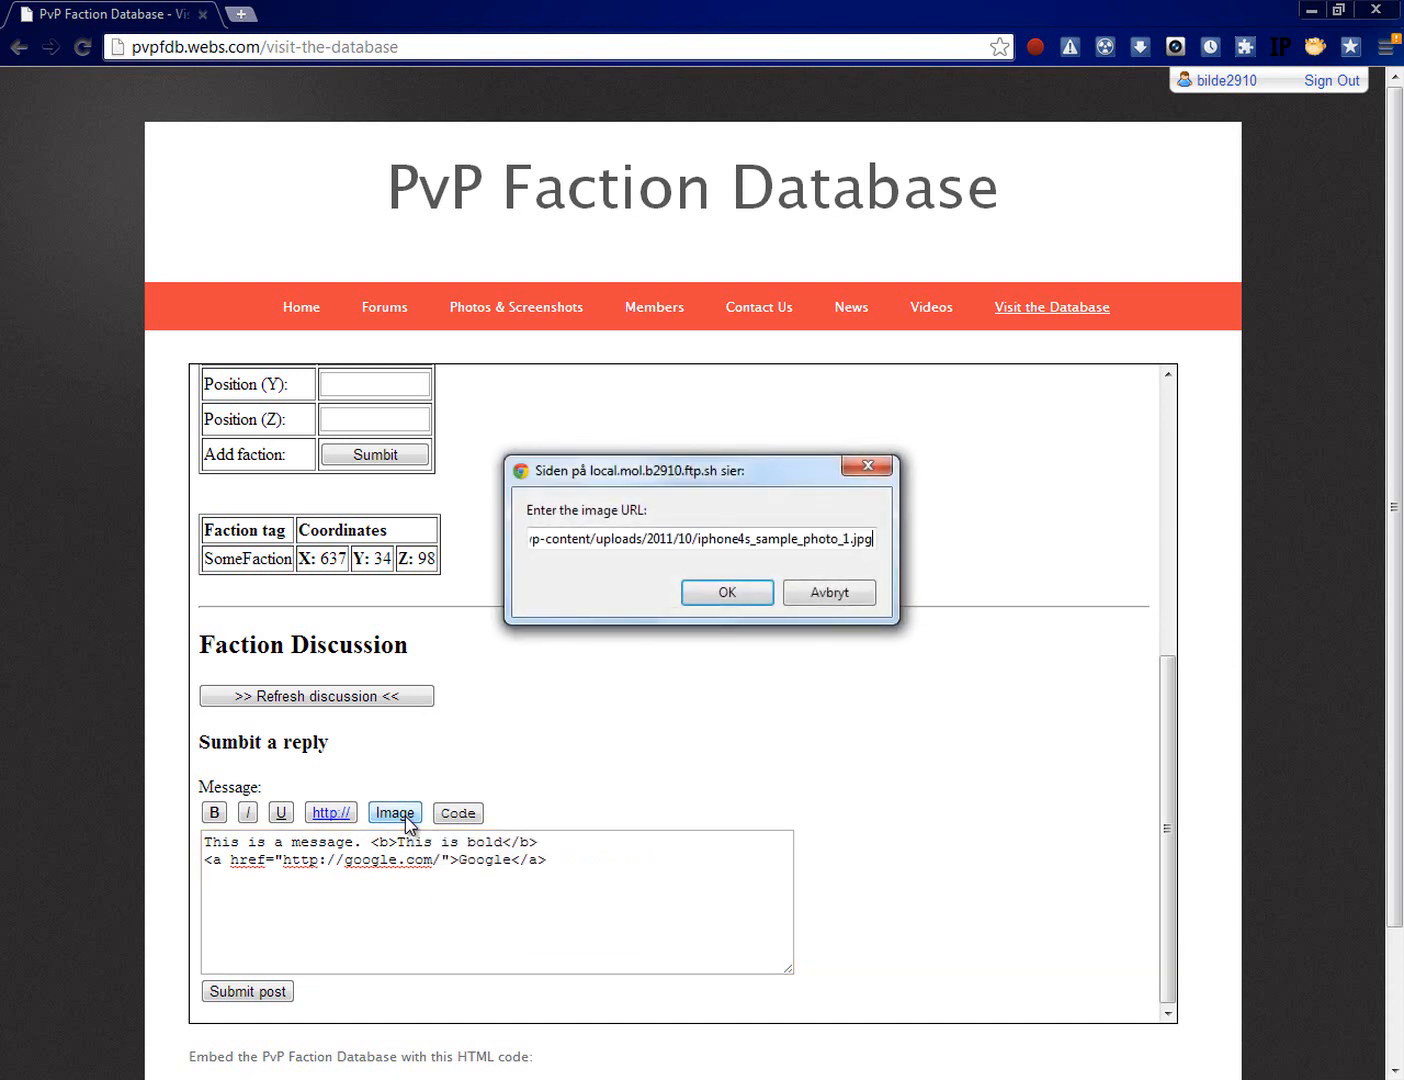
click(726, 592)
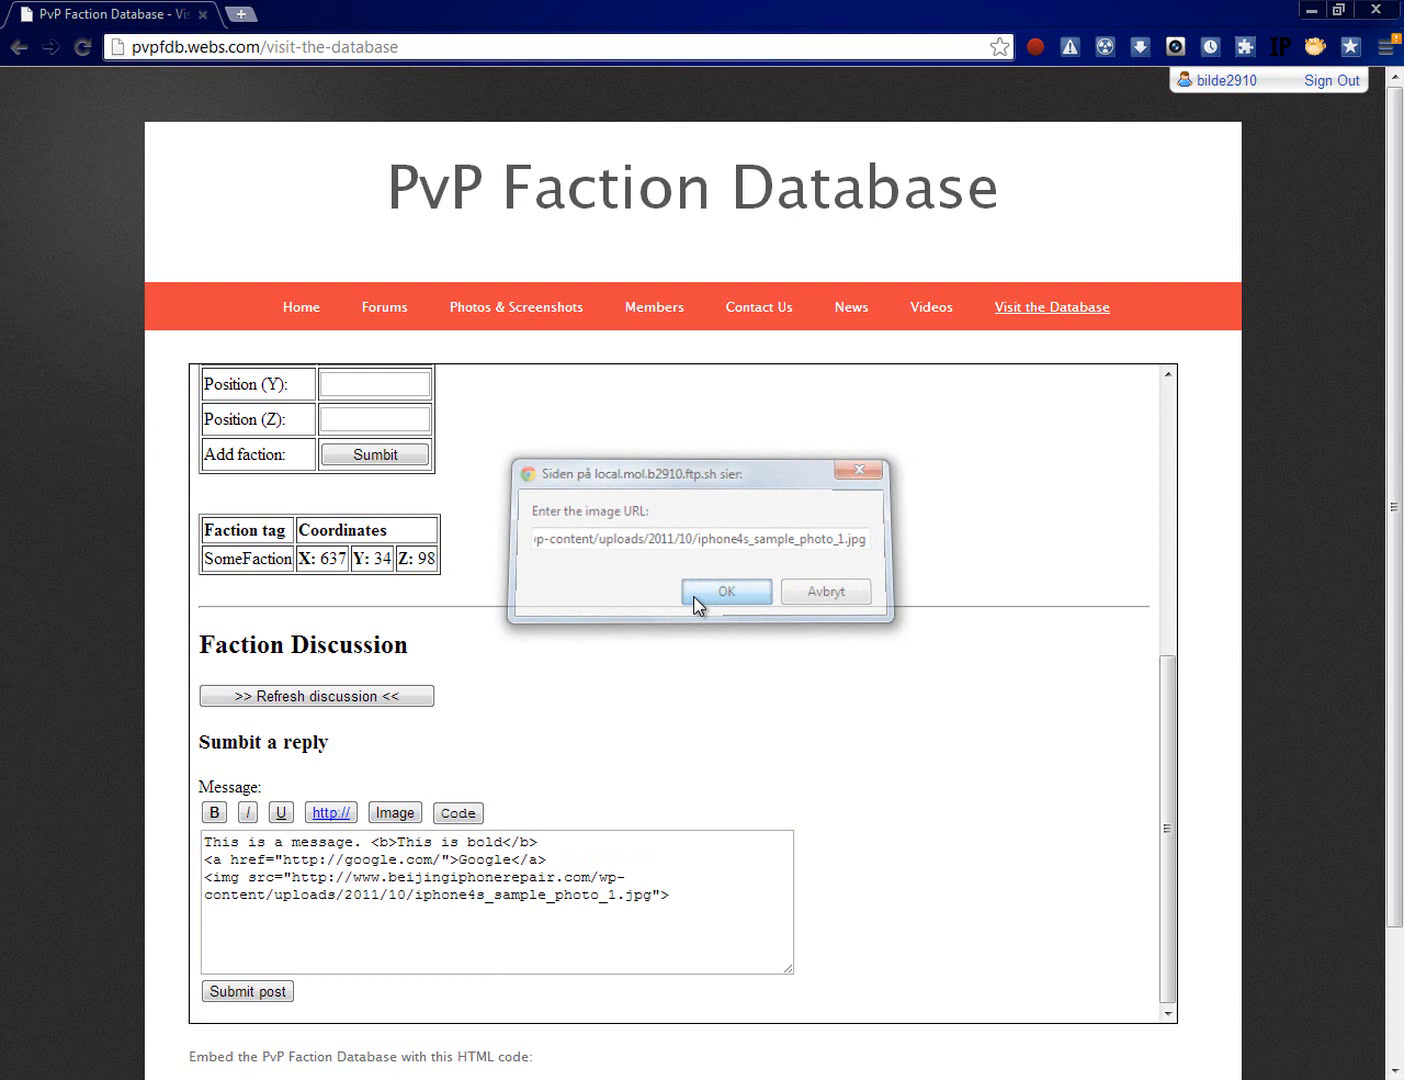
click(725, 591)
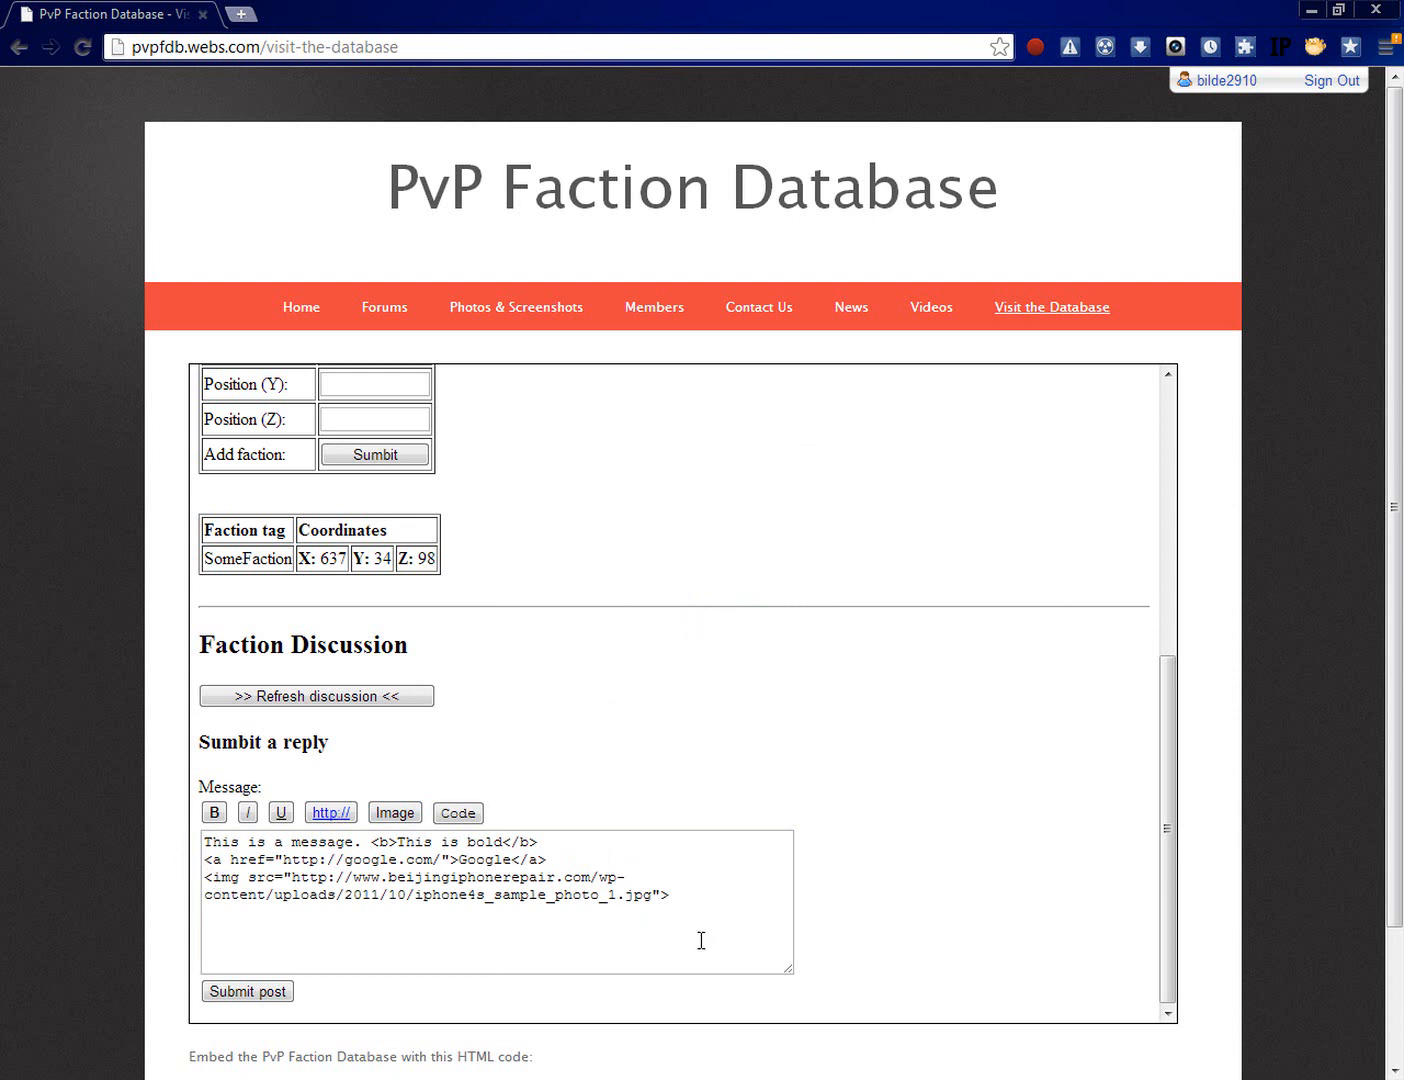
click(496, 900)
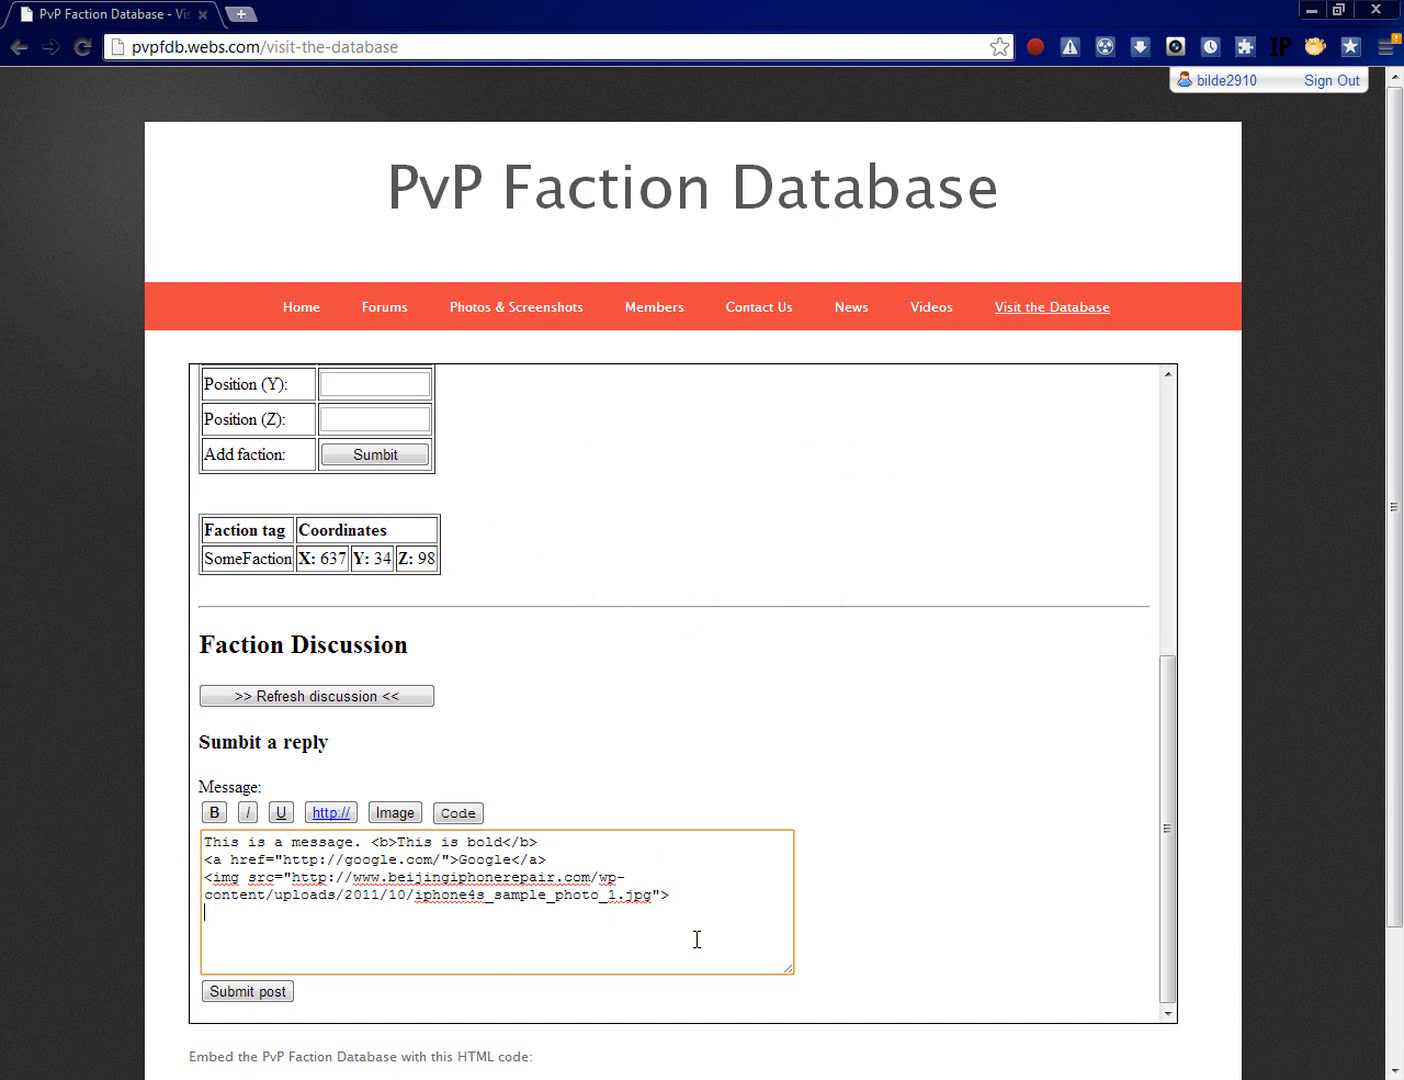
Step: Insert 'This is text' as code and submit the post
click(457, 812)
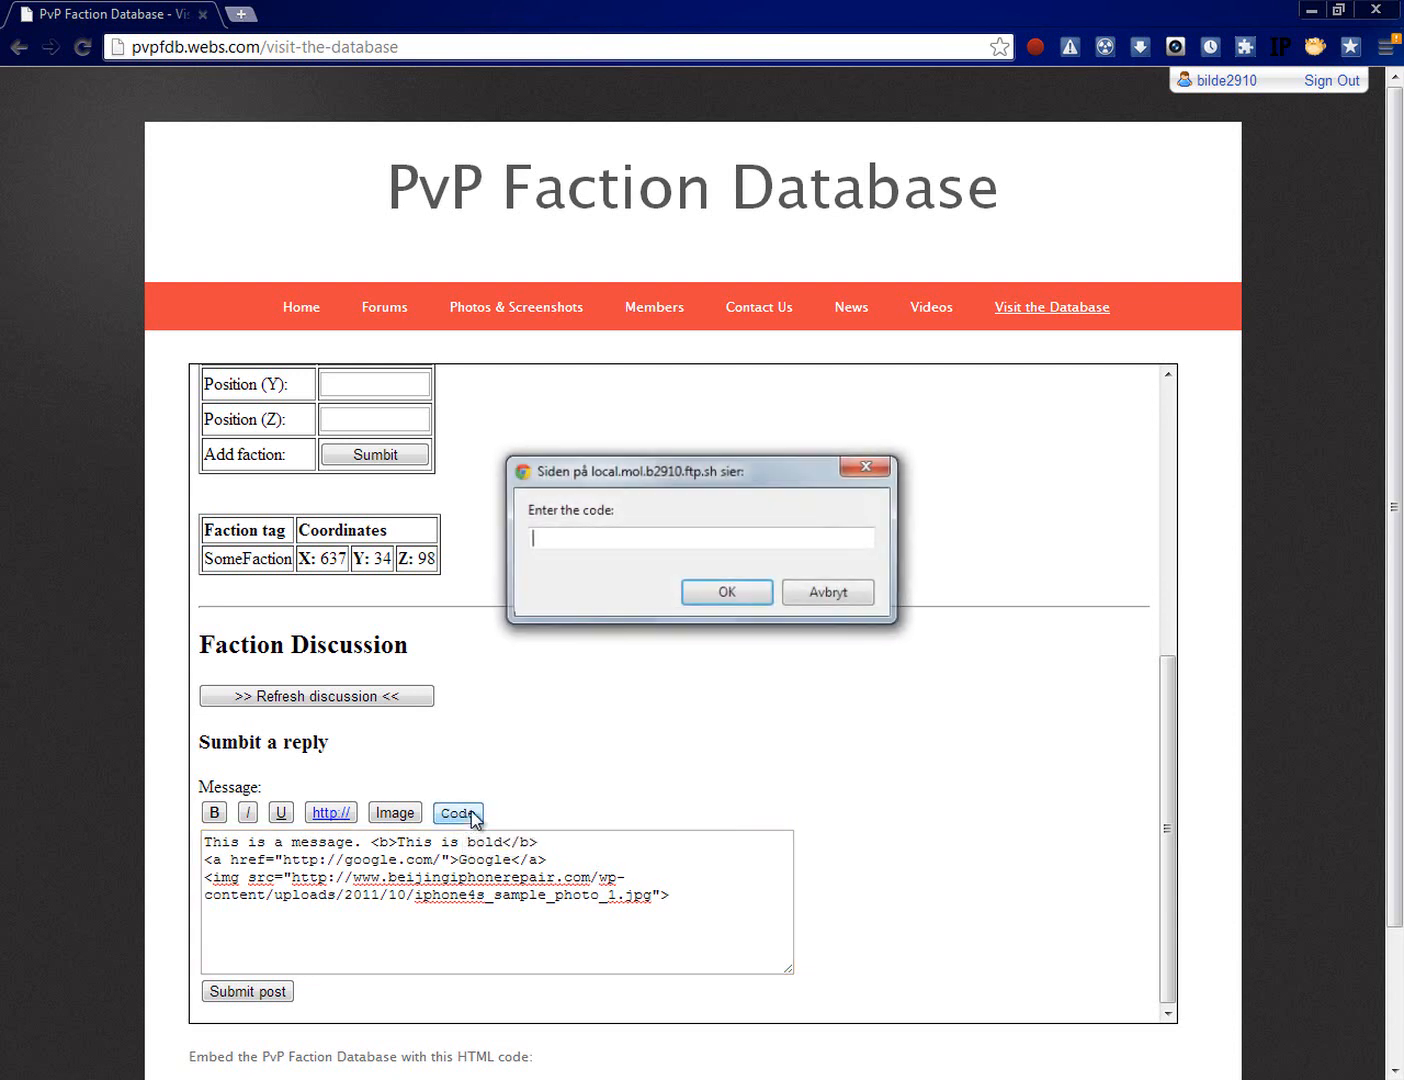
text(This is textt)
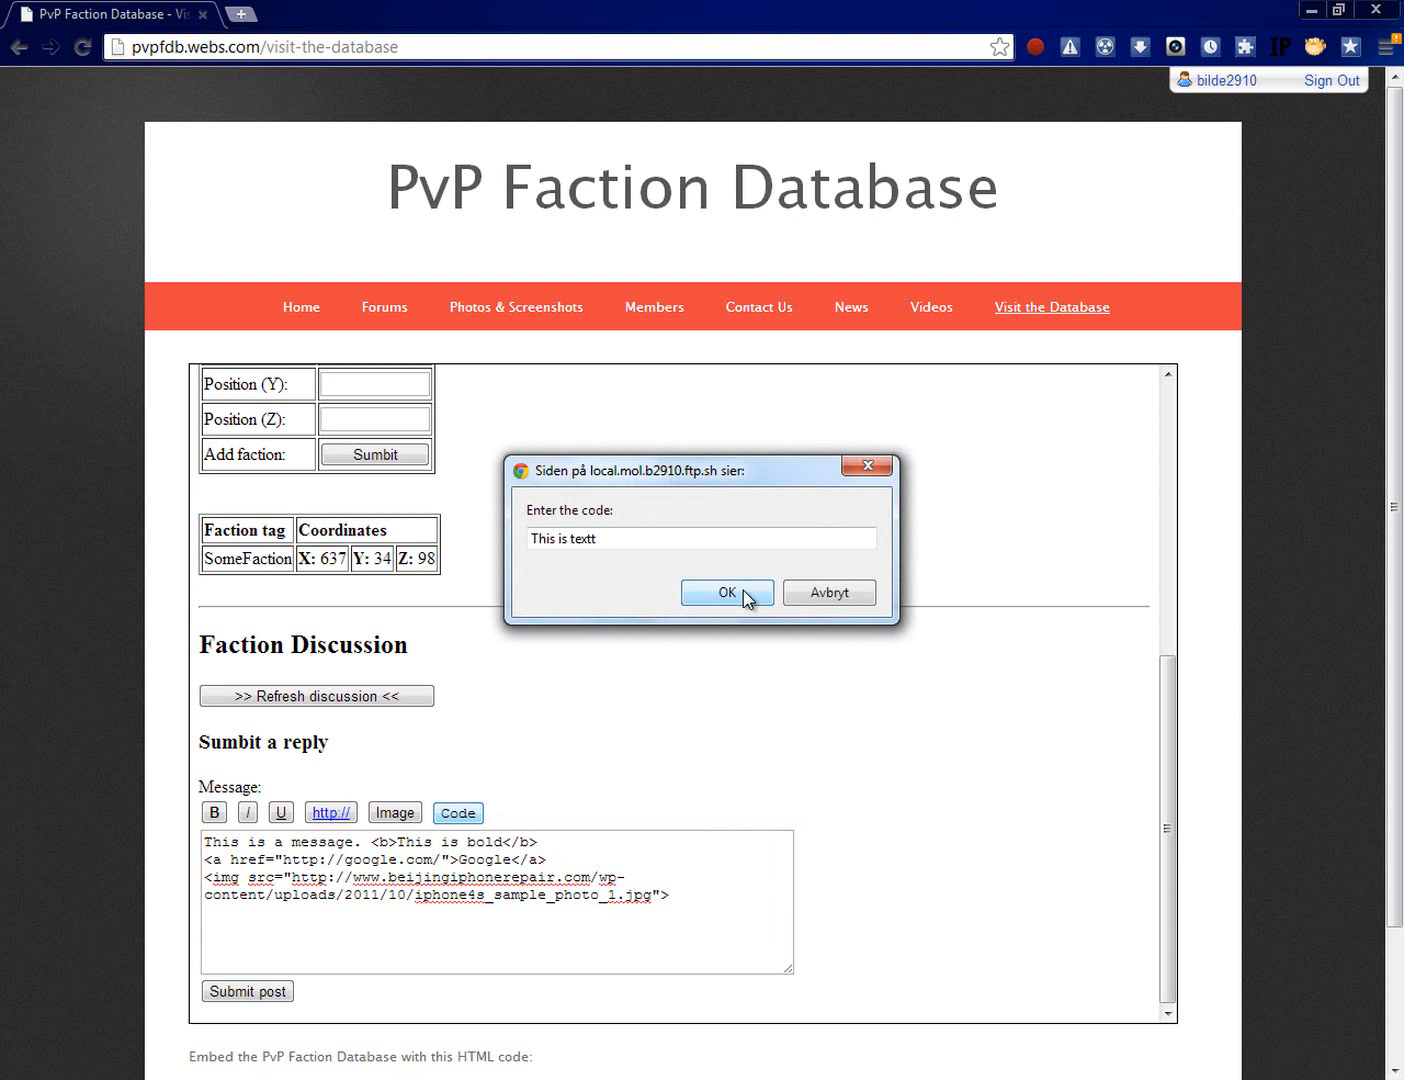
click(726, 592)
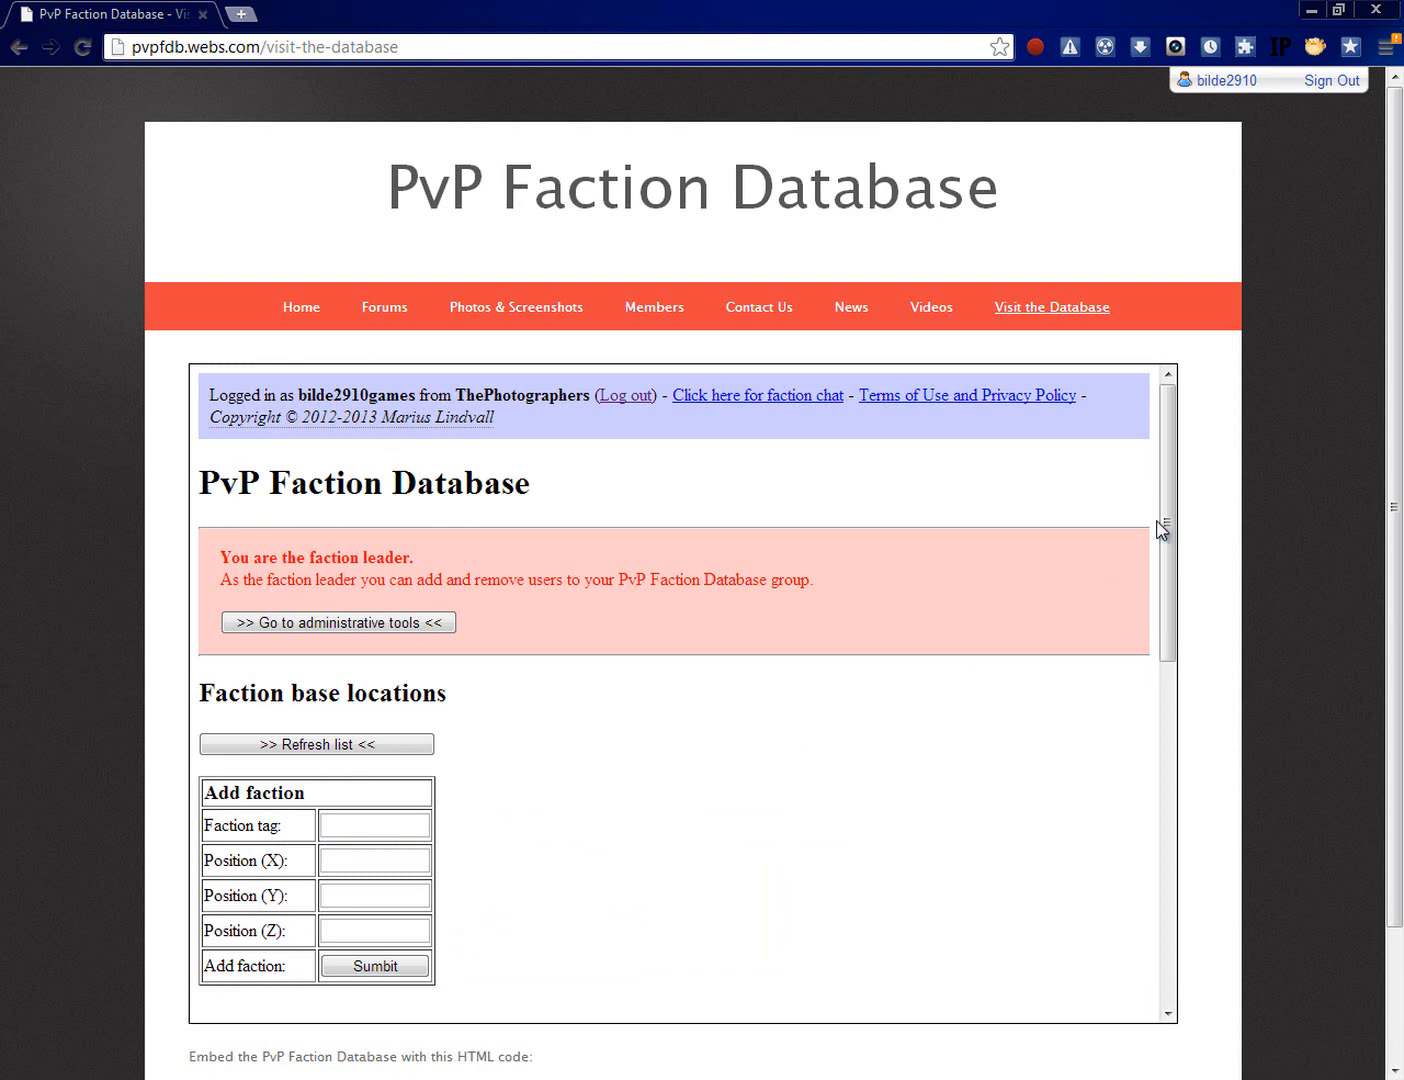
Step: Scroll down to review the posted reply with bold text, link, image and code
scroll(down, 3)
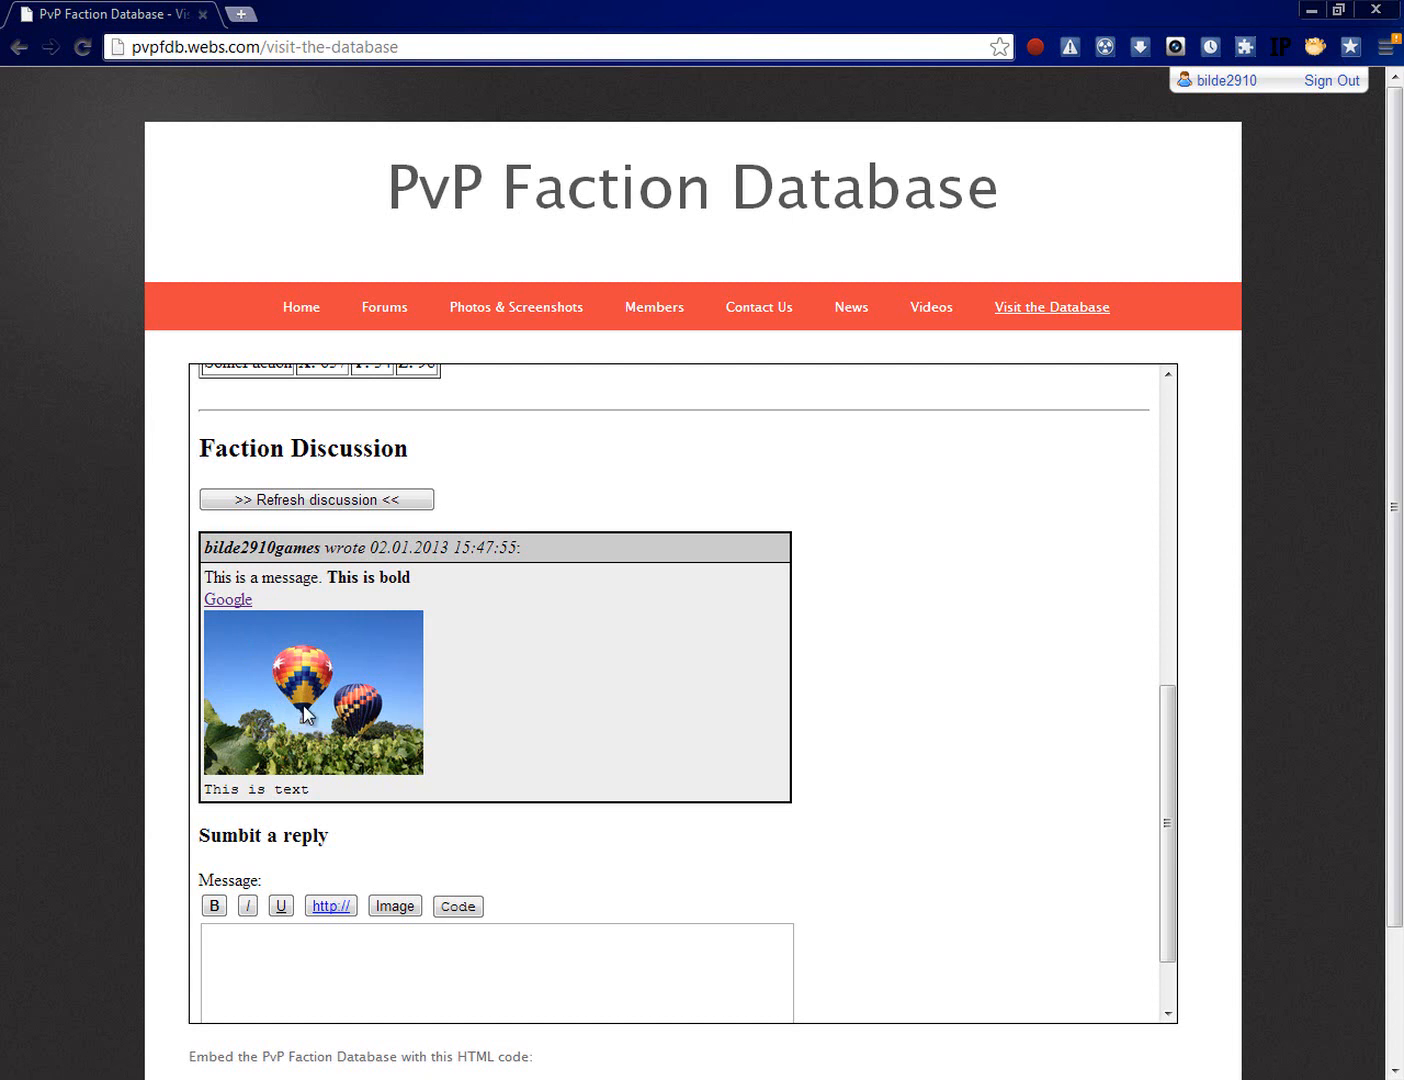
mouse_move(312, 728)
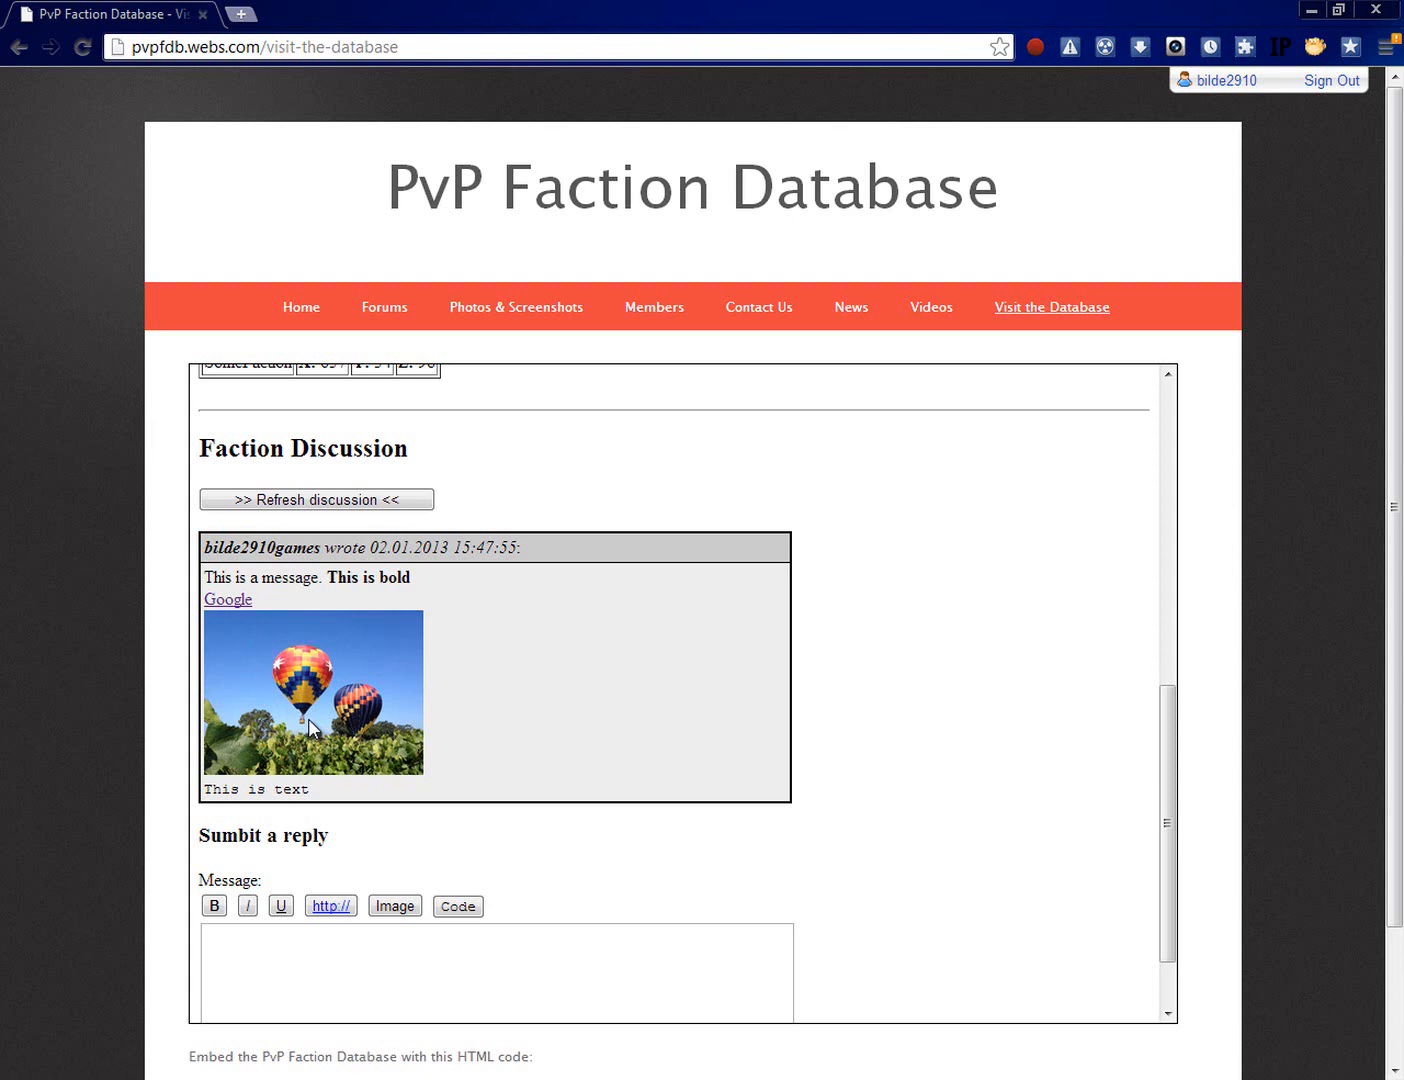
mouse_move(345, 727)
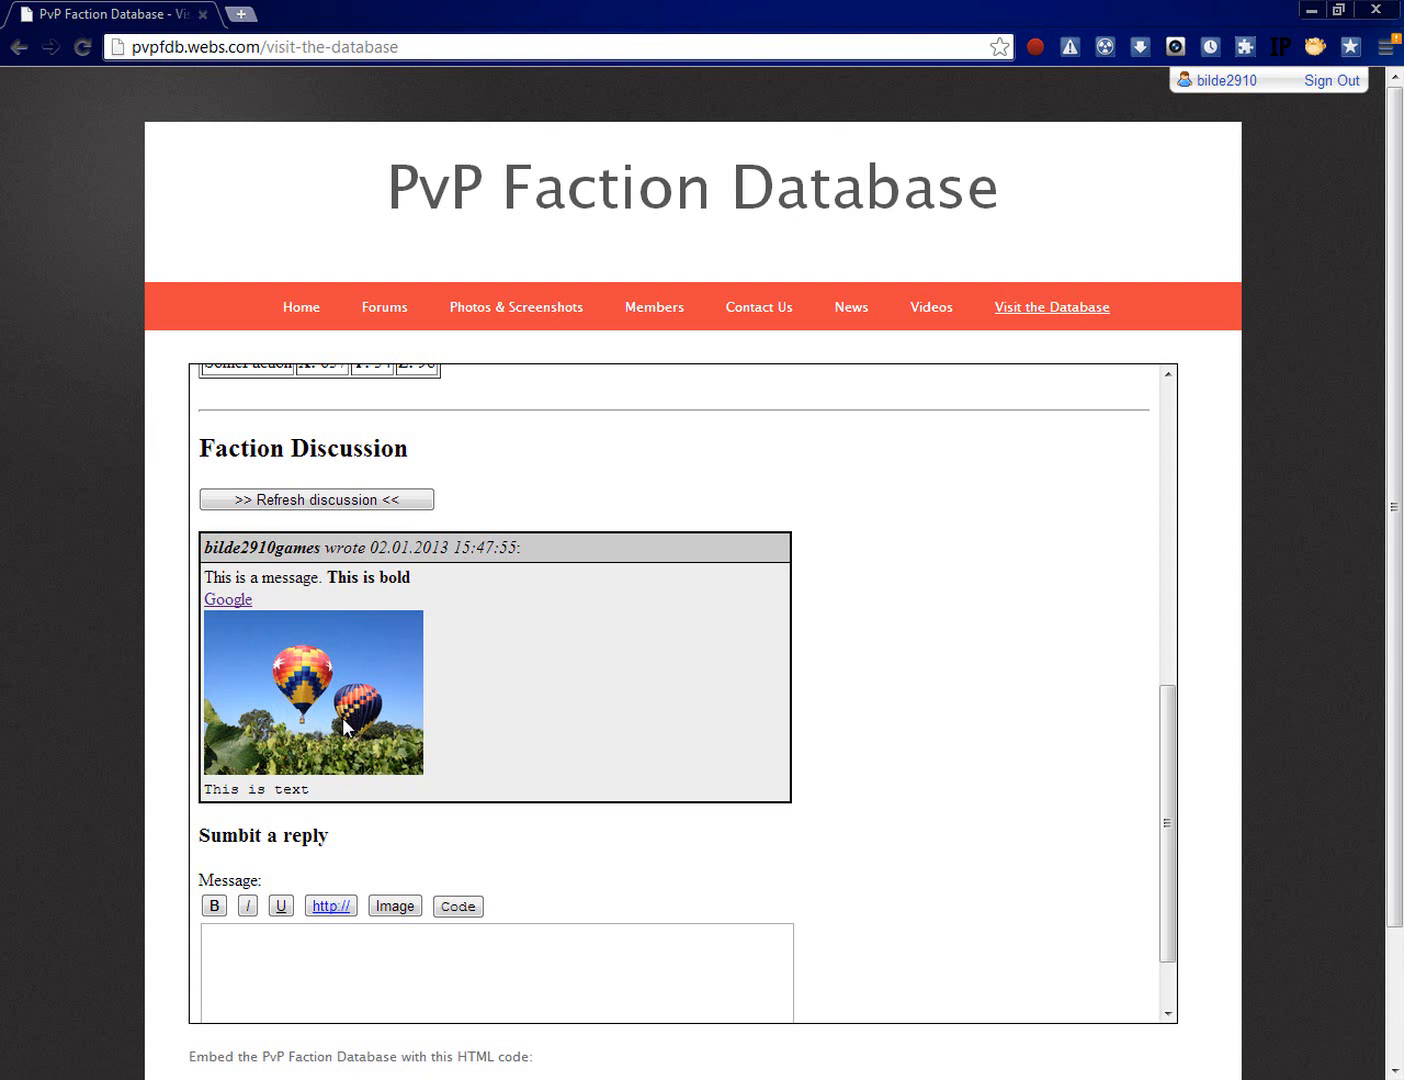
mouse_move(372, 723)
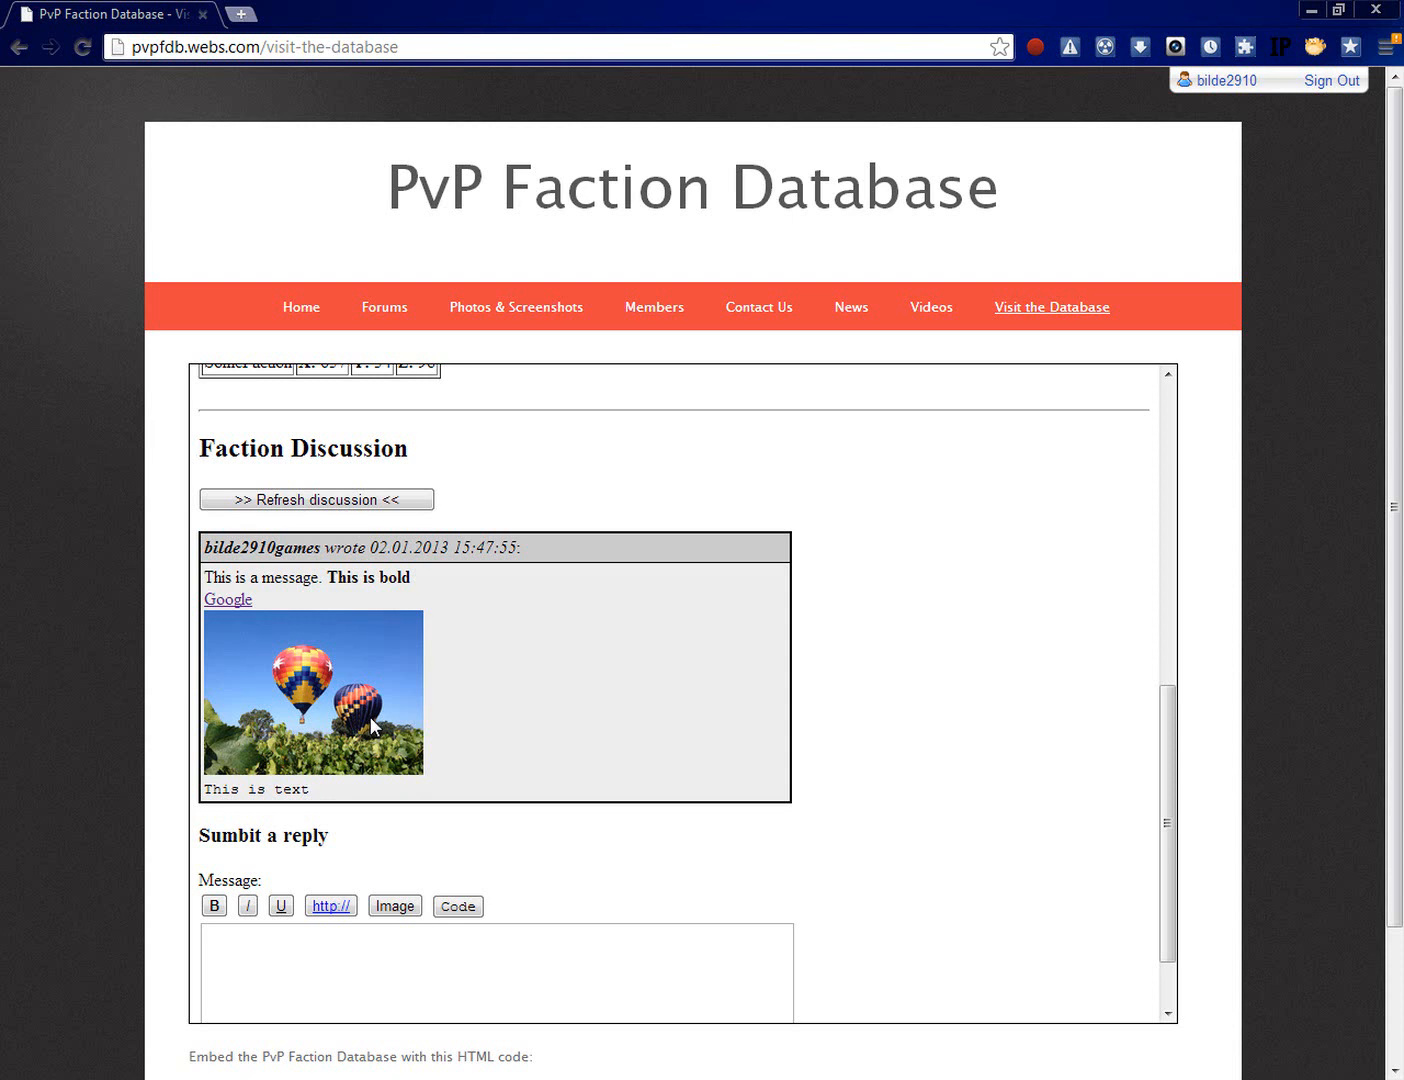
mouse_move(302, 678)
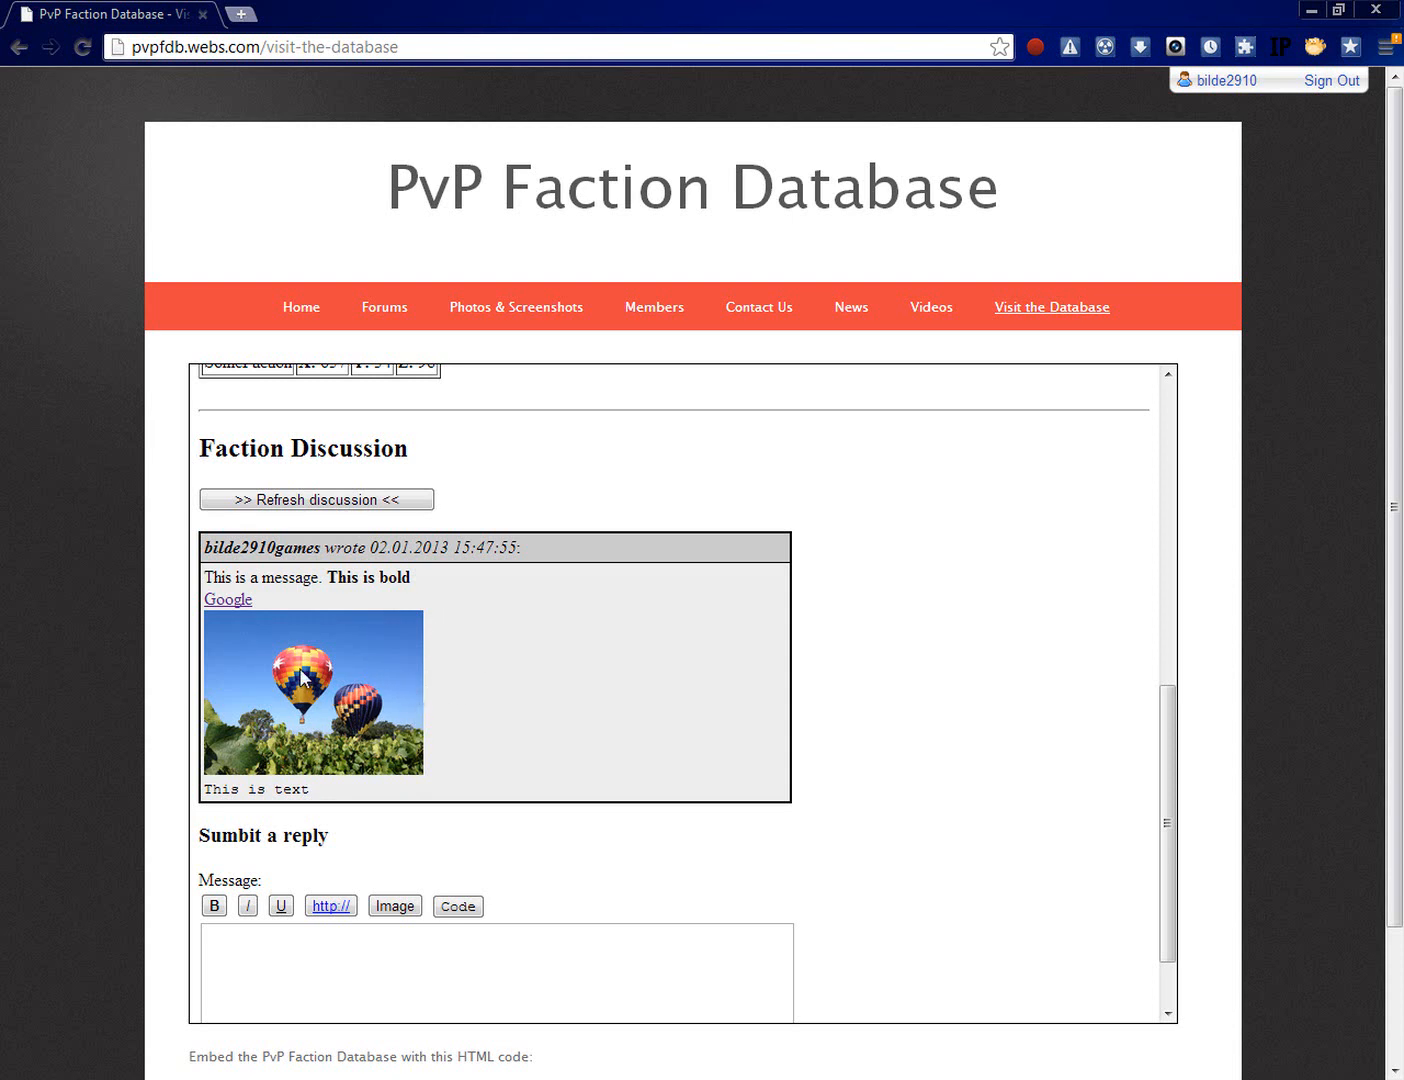
mouse_move(387, 633)
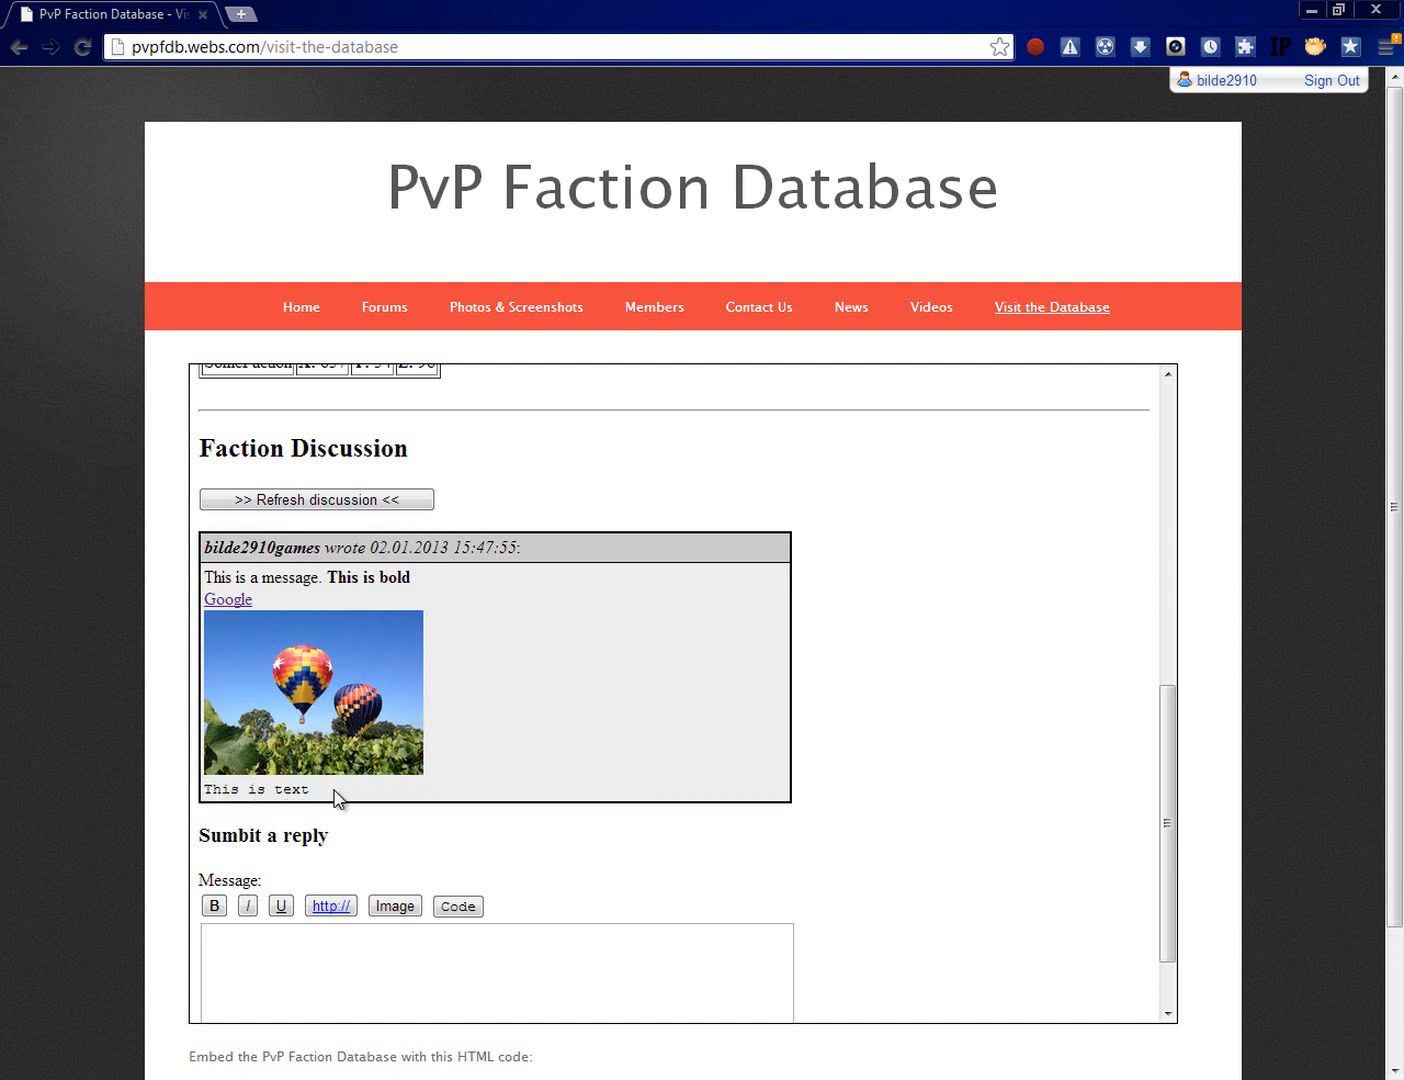
mouse_move(538, 780)
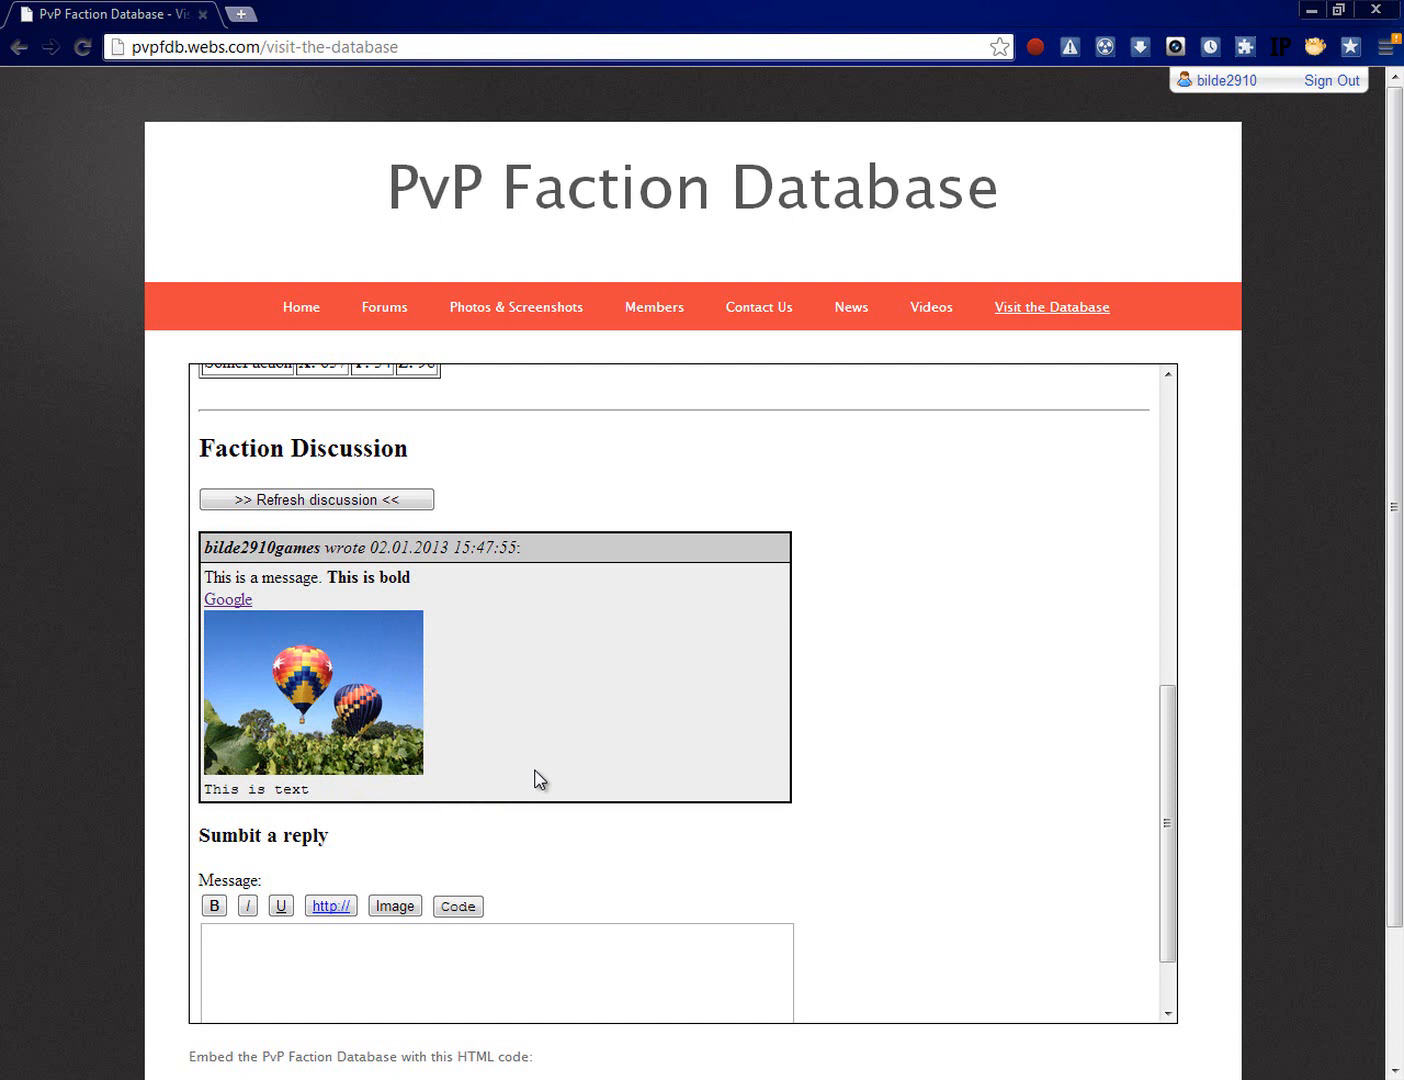